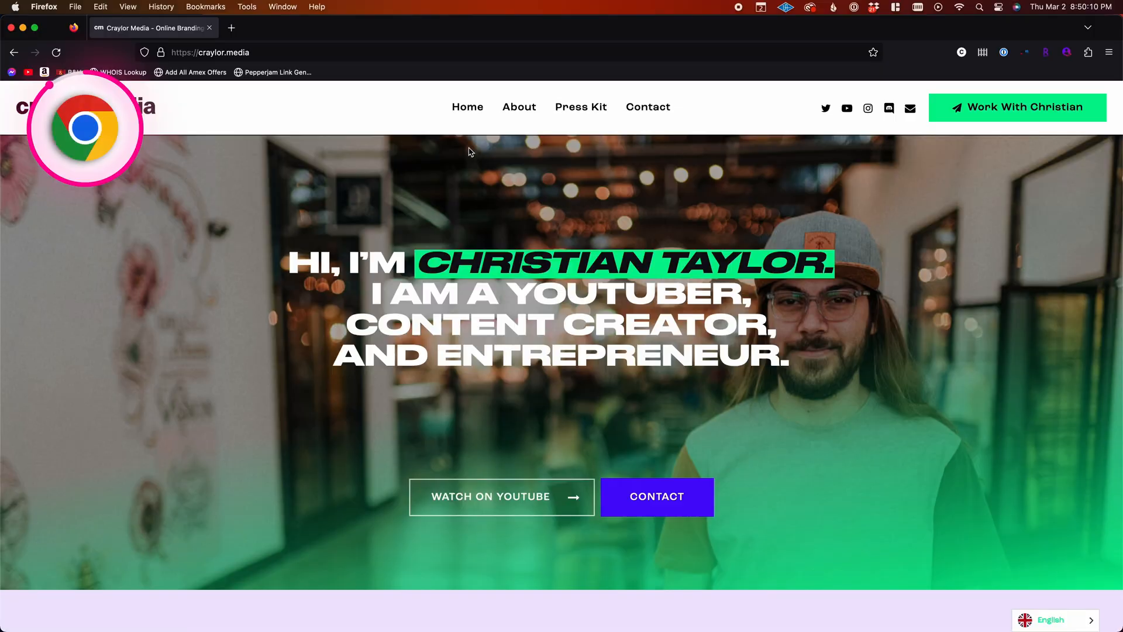
- Browse the Craylor Media home page in Firefox and land on the site's Press Kit page
left_click(518, 106)
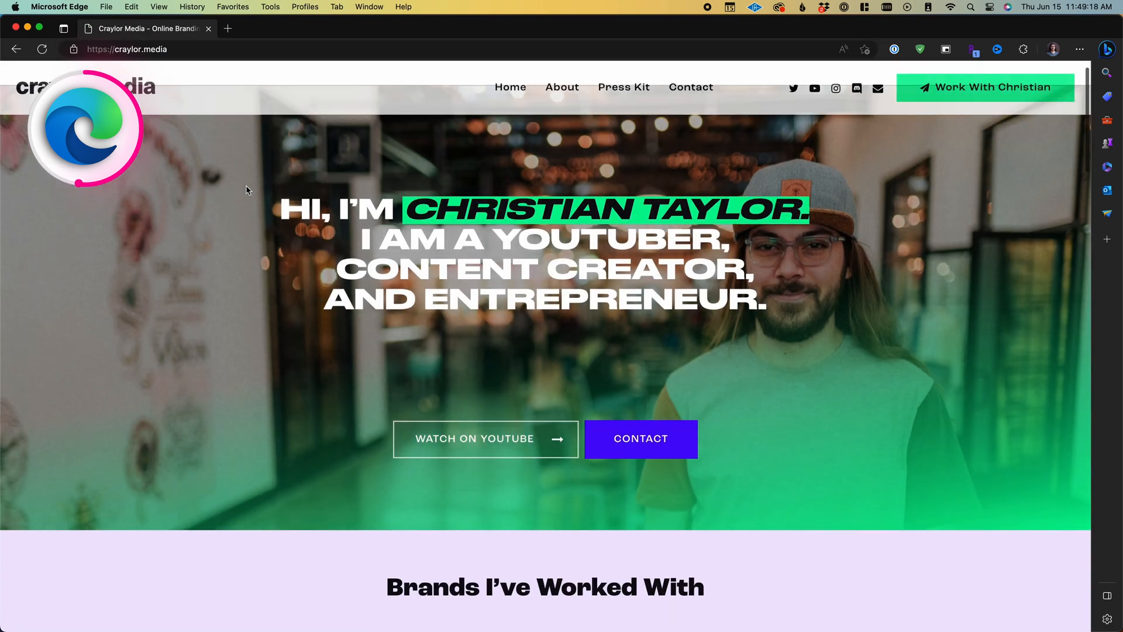
scroll("down", 3)
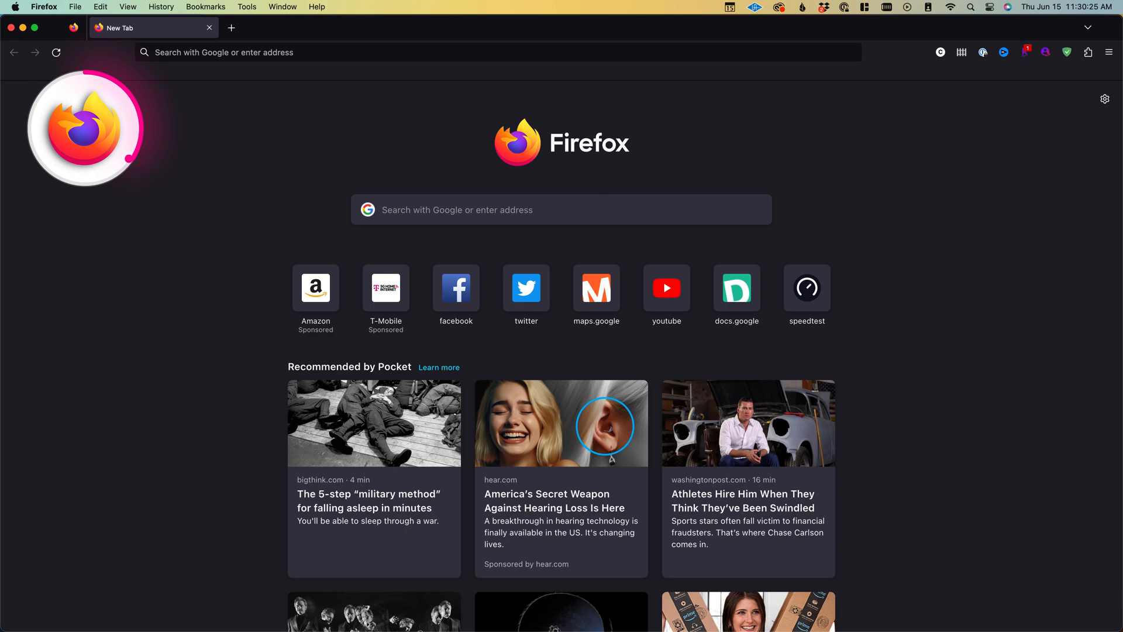
left_click(1110, 51)
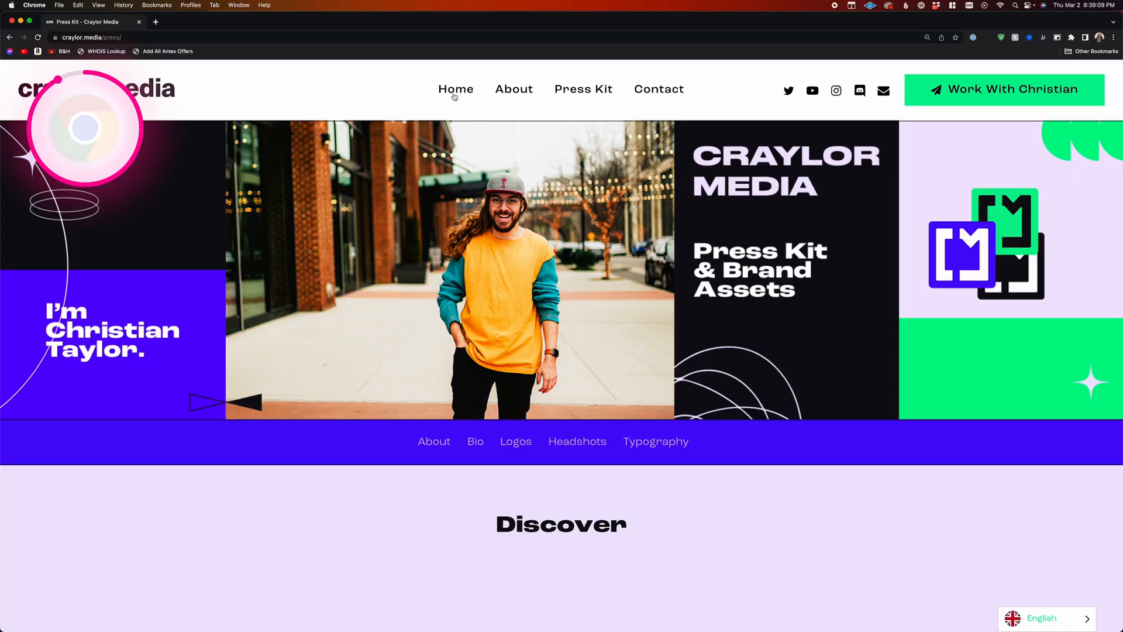
- Return to the Craylor Media home page in Brave, then view the About Craylor Media page
left_click(455, 89)
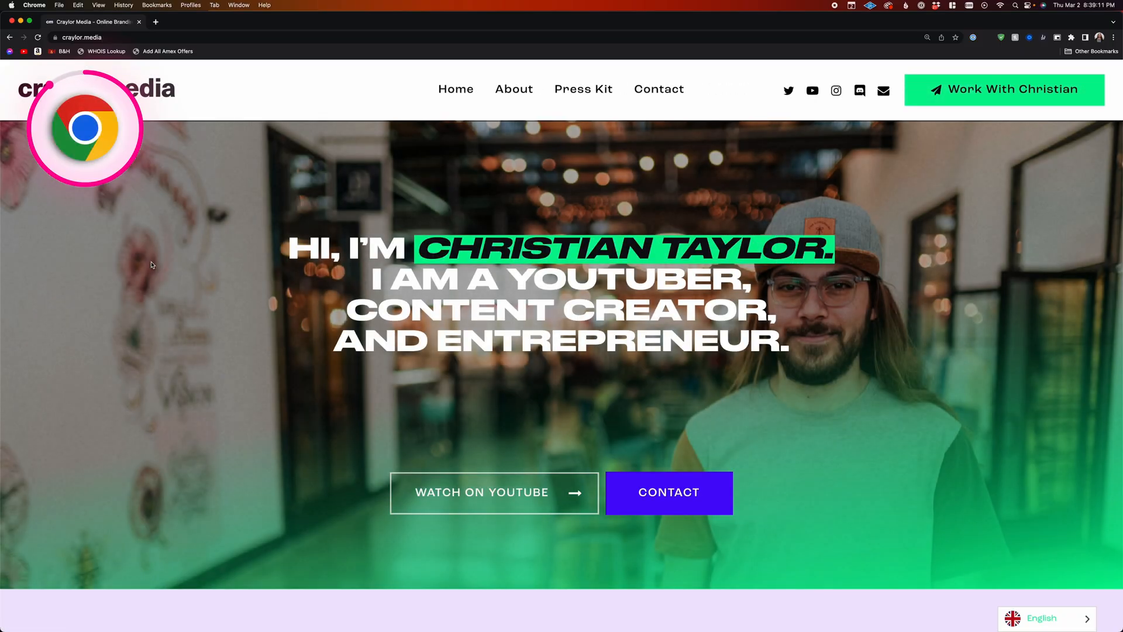
scroll("down", 3)
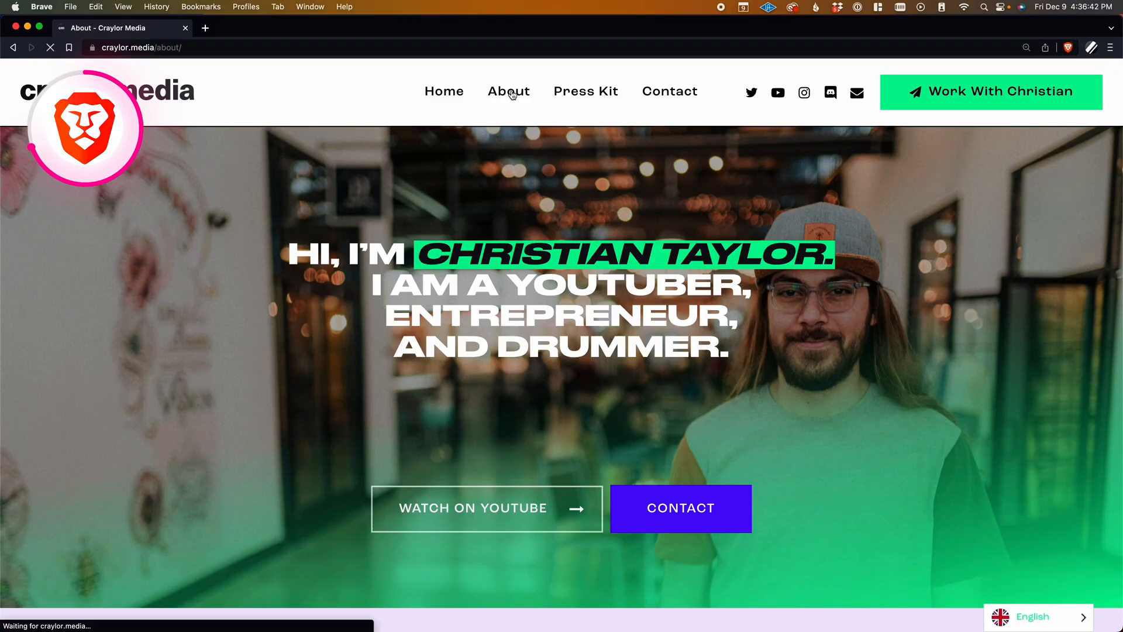
left_click(508, 91)
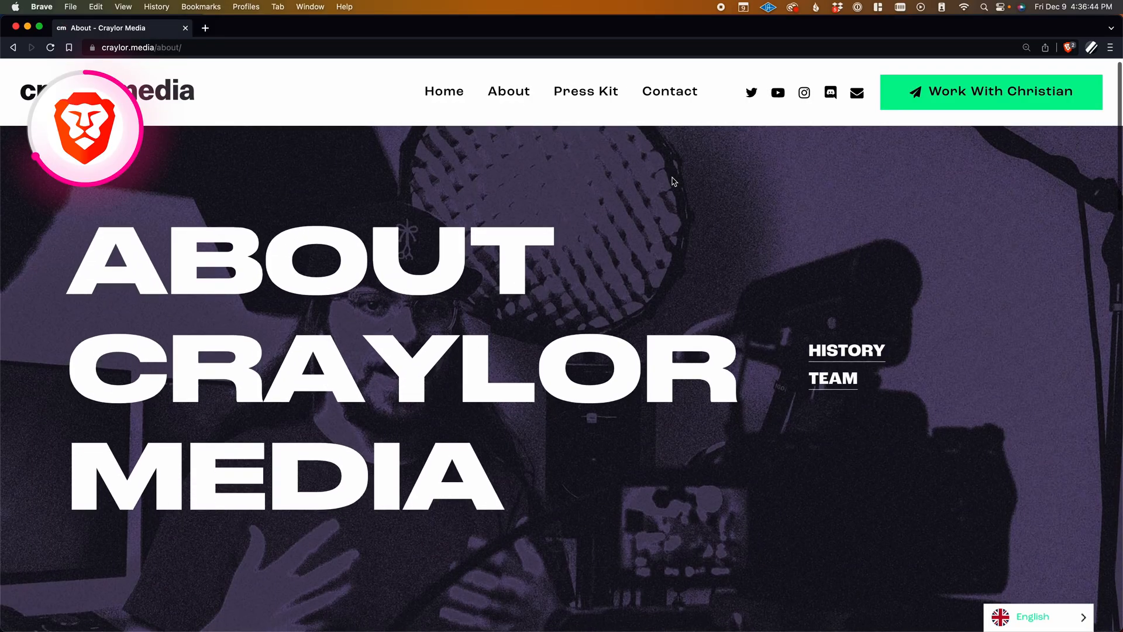
scroll("down", 3)
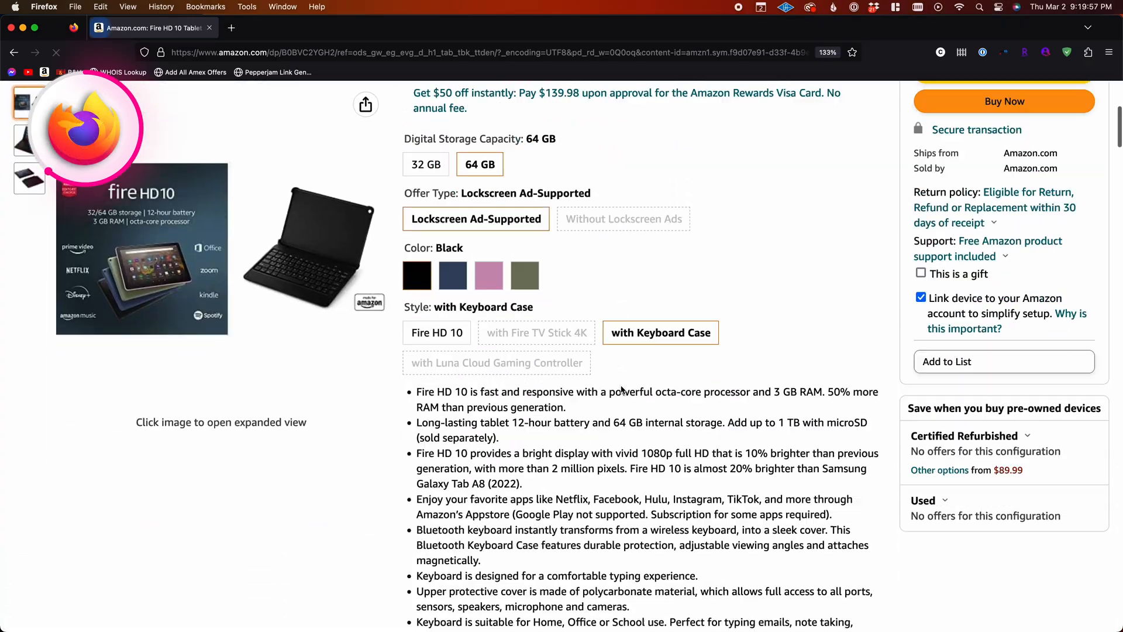
- View the Fire HD 10 Plus listing, then close Safari's Tabs settings with Compact layout chosen
left_click(560, 387)
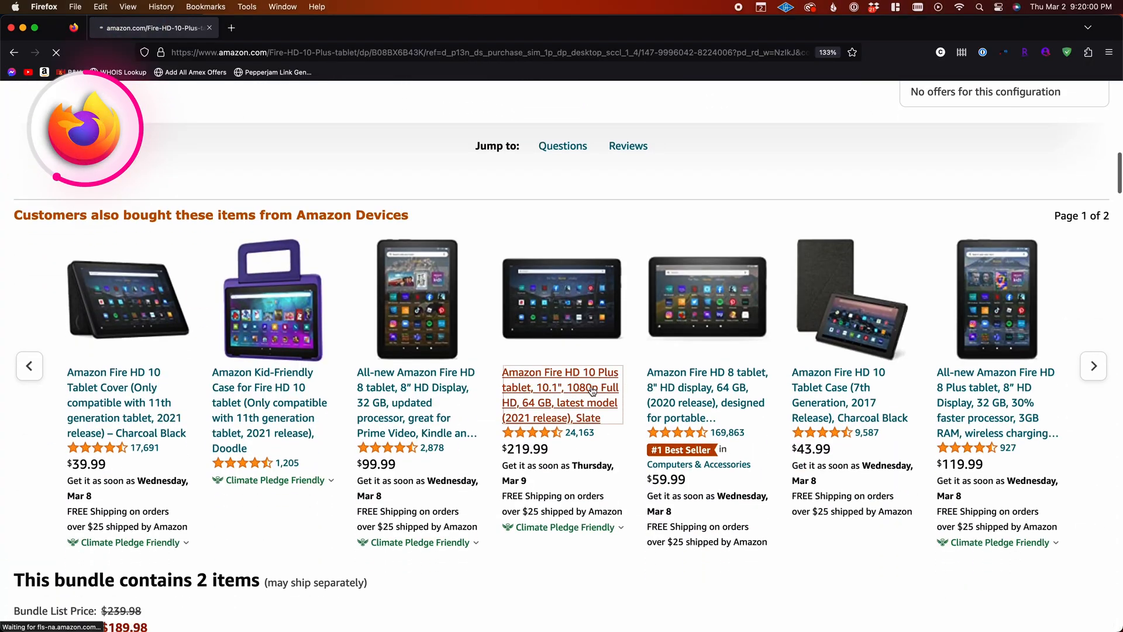
left_click(560, 387)
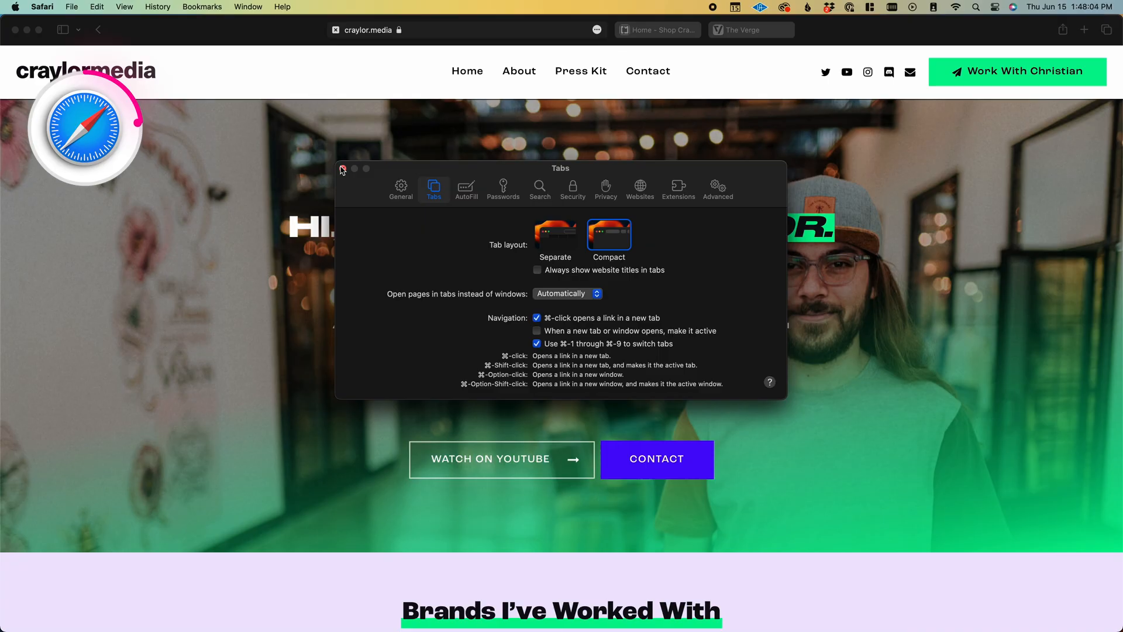
left_click(343, 169)
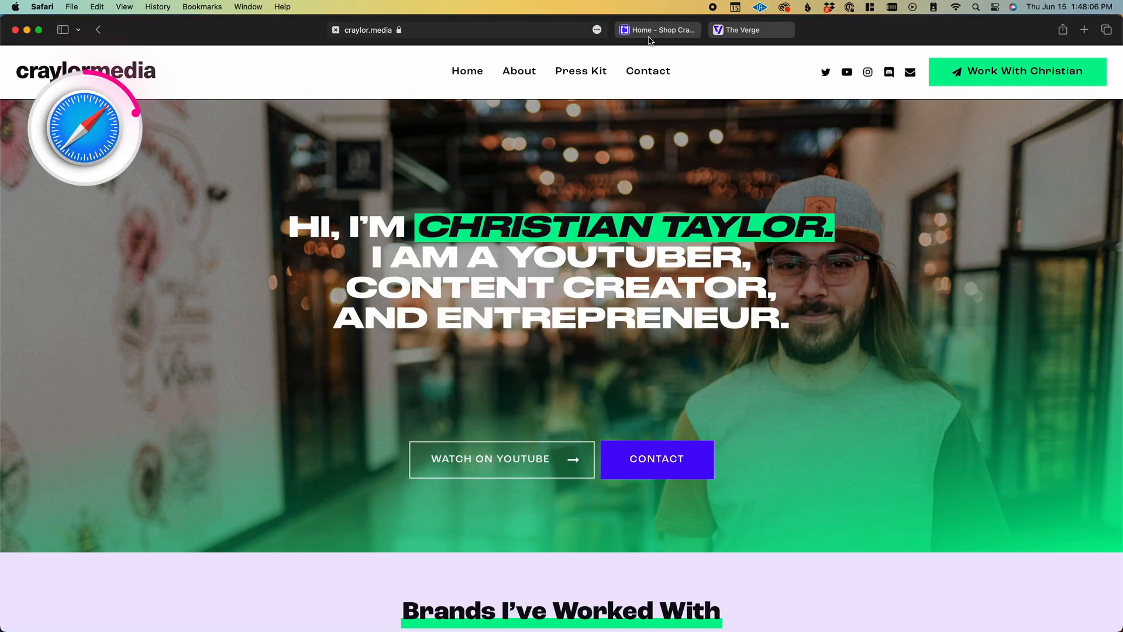
left_click(657, 29)
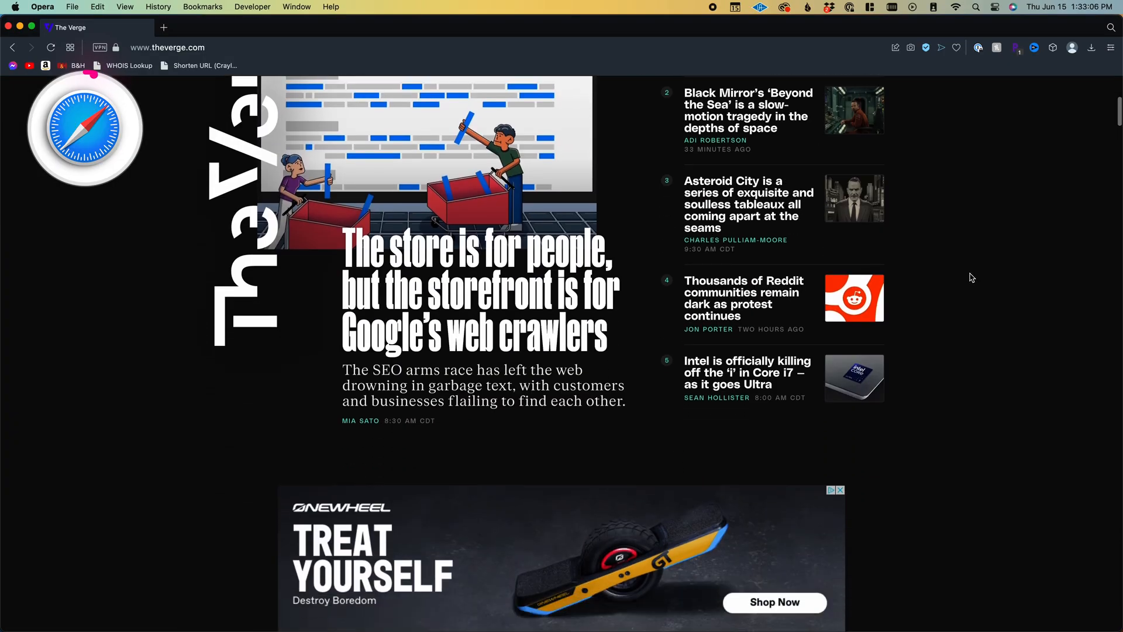
- From a new Chrome tab, reach Google's 'Get the Browser by Google' Chrome download page
left_click(925, 46)
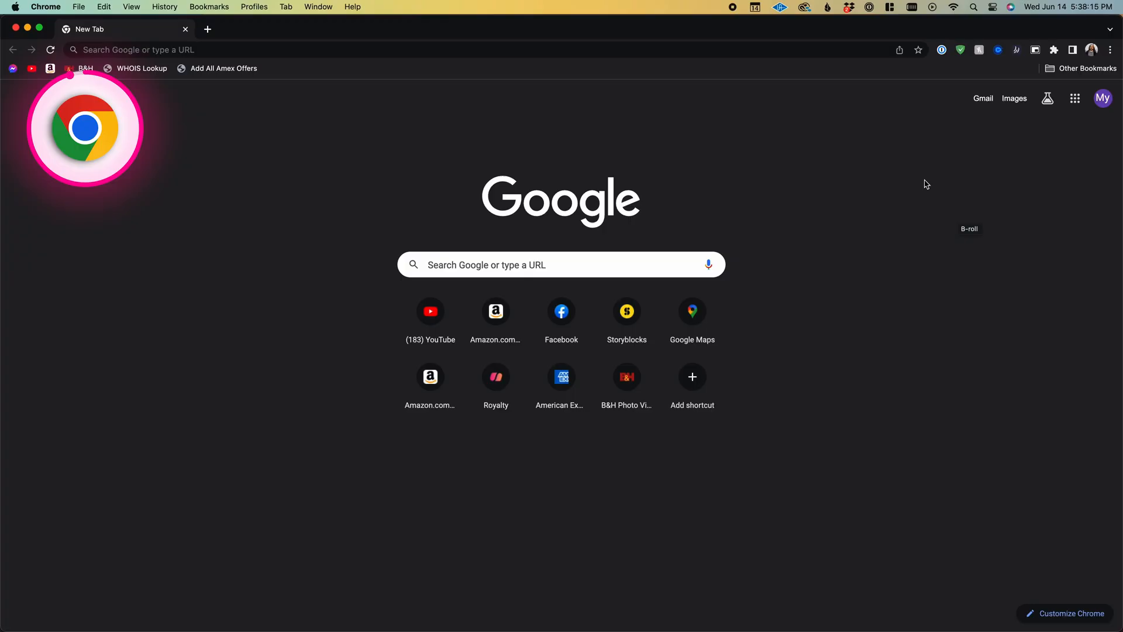
left_click(1093, 49)
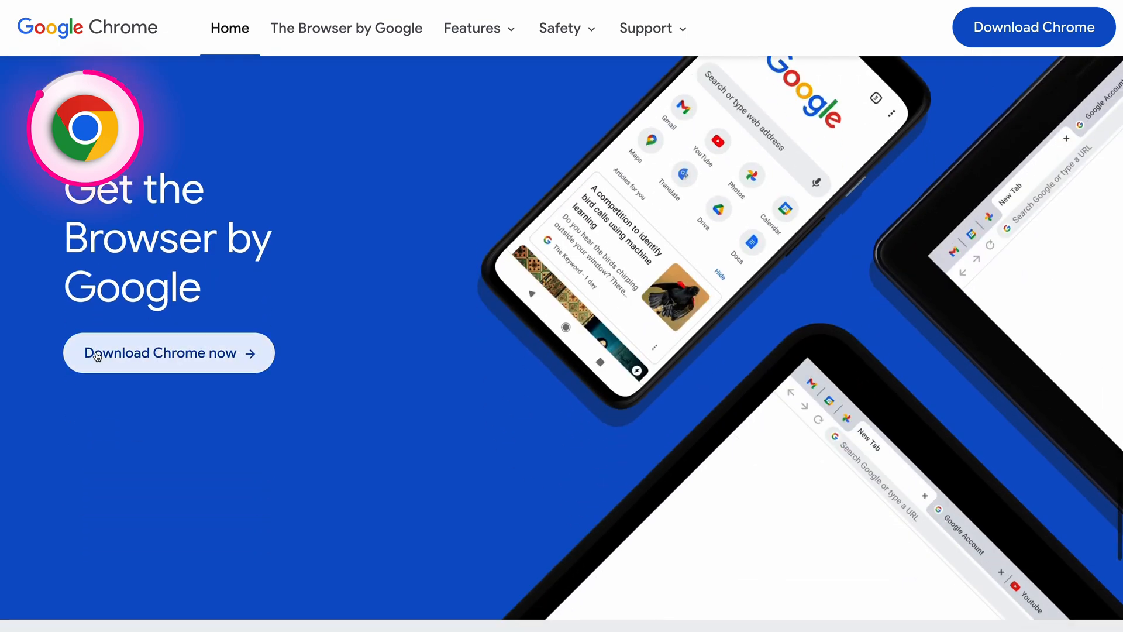
left_click(1092, 49)
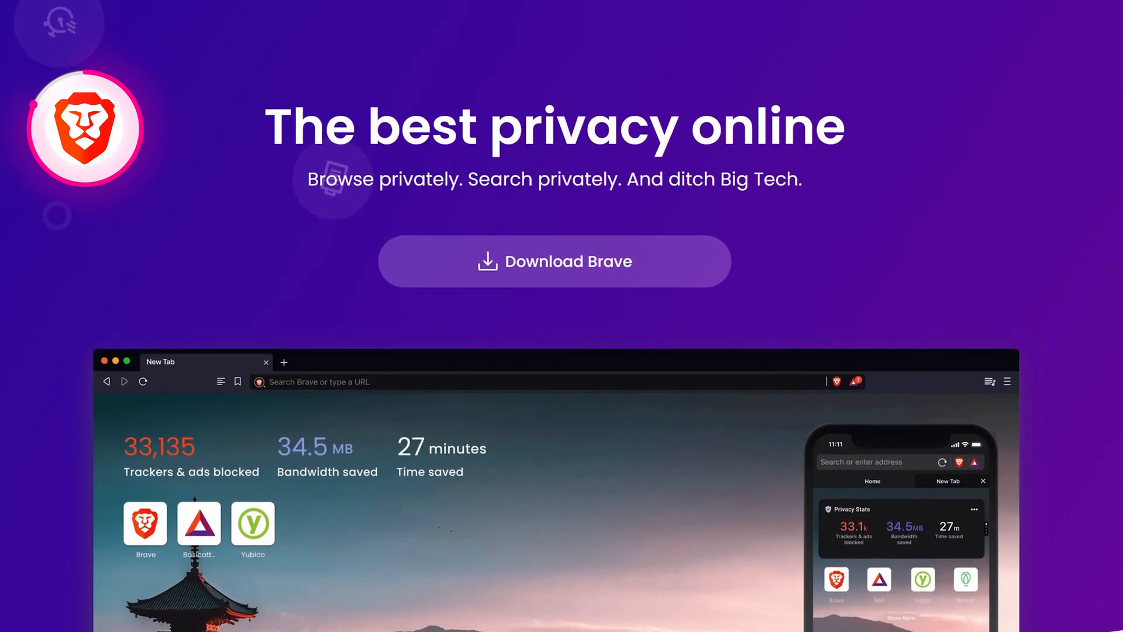
scroll("down", 3)
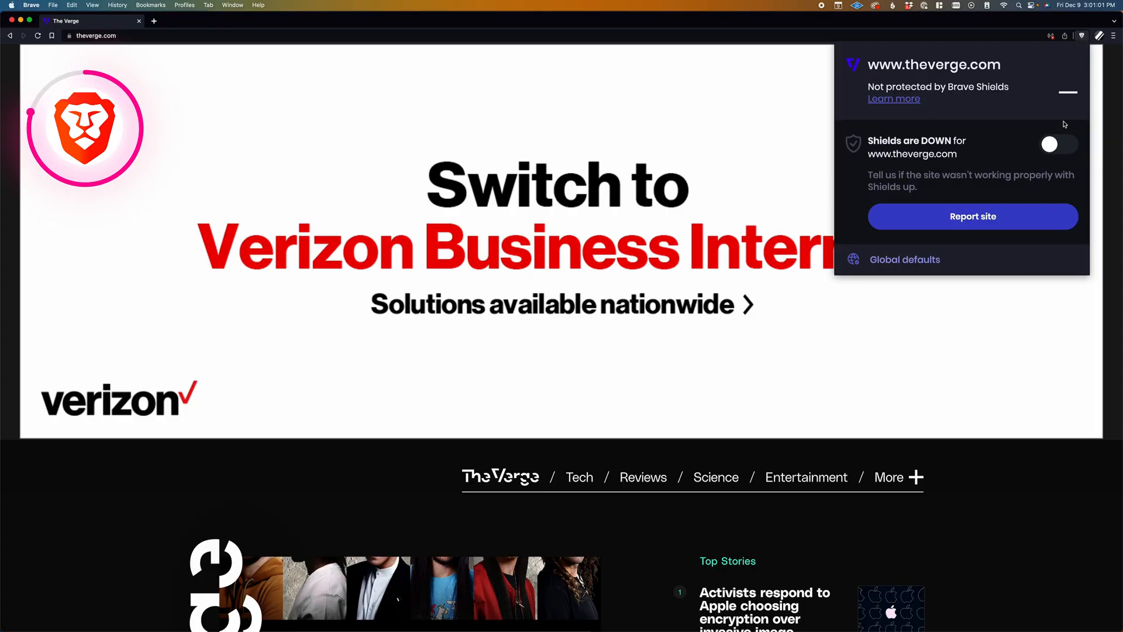
left_click(1057, 144)
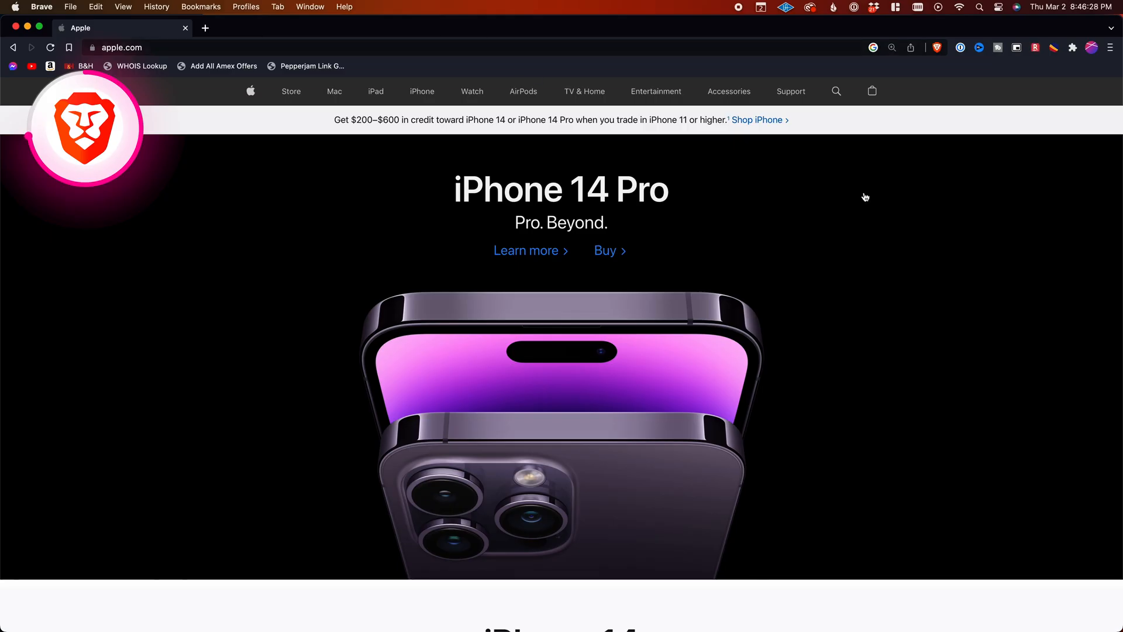
left_click(937, 47)
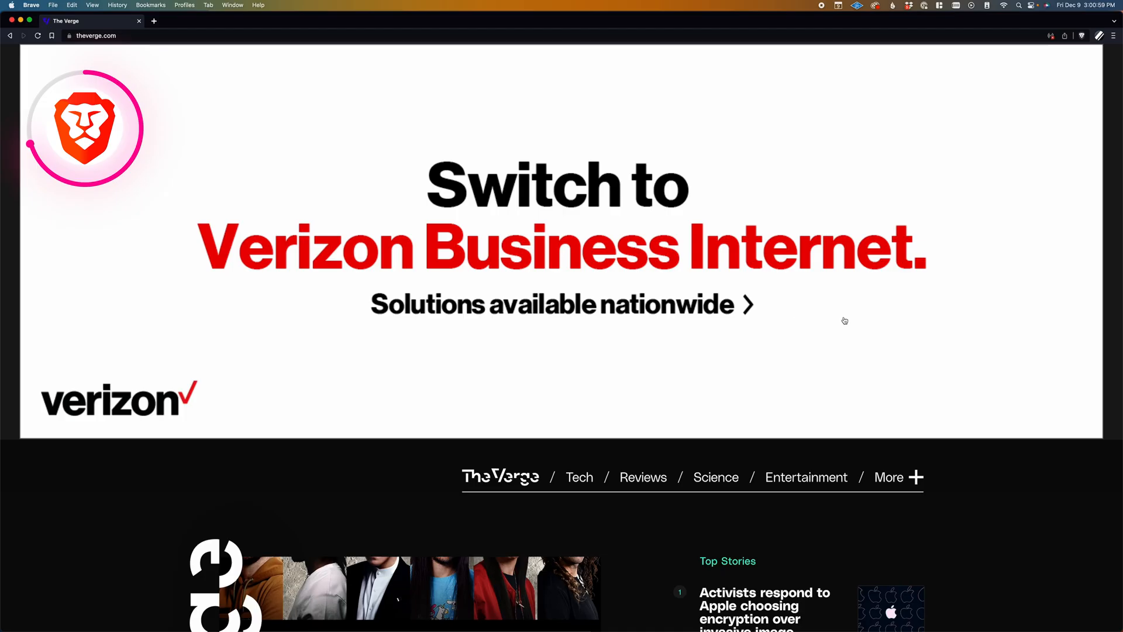
left_click(1082, 35)
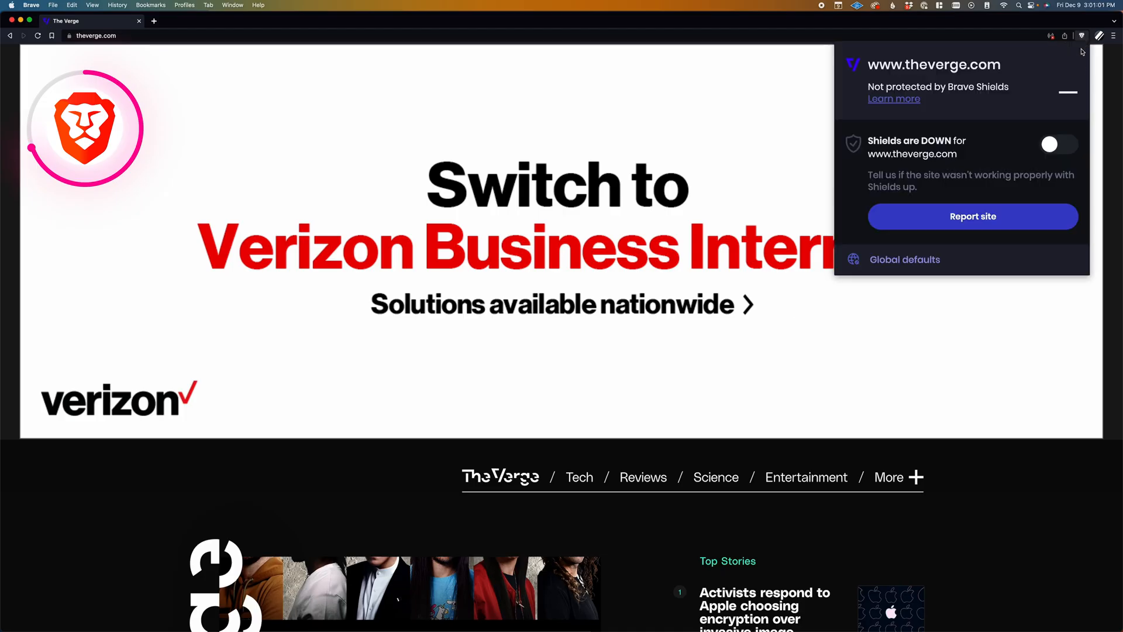
- Scroll through Brave Wallet's Buy network list and on to the Opera download page
left_click(1059, 144)
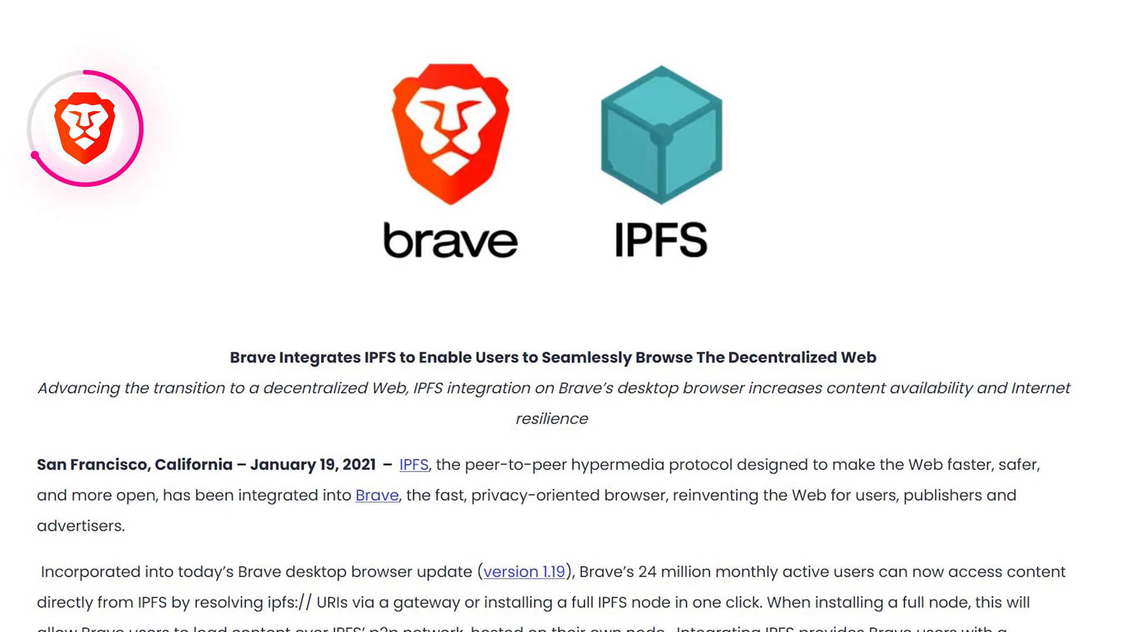
scroll("down", 3)
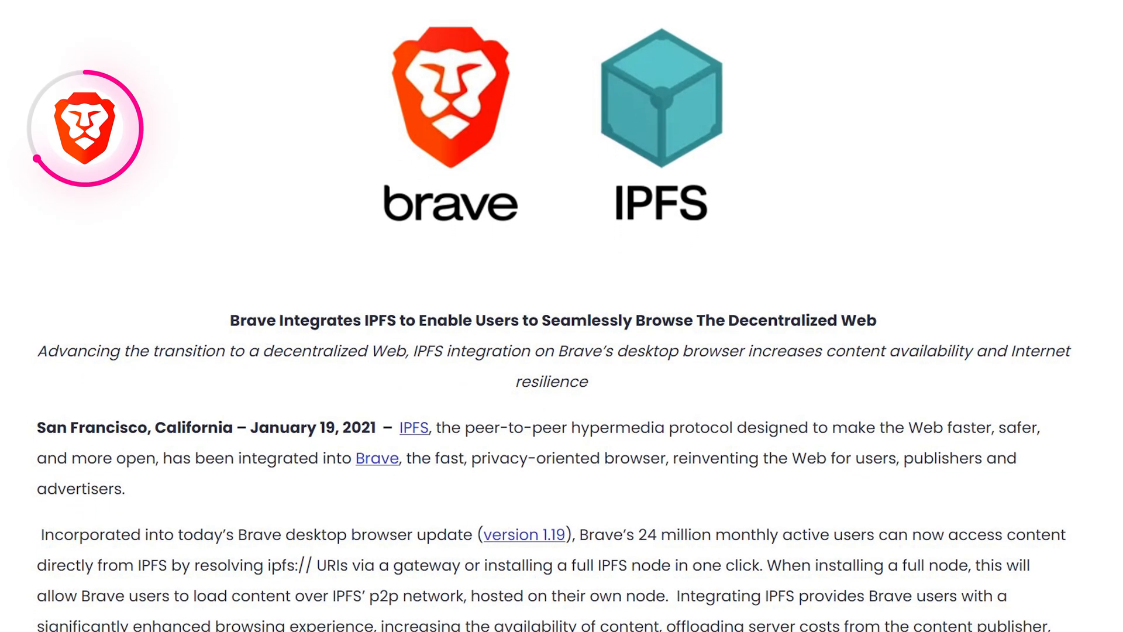
scroll("down", 3)
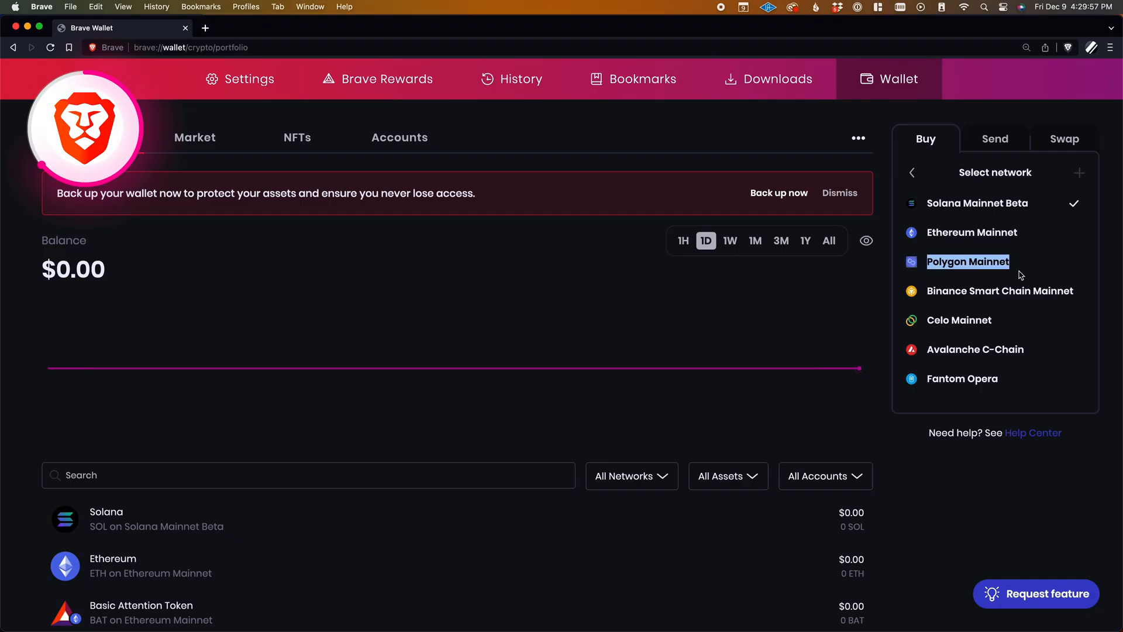
scroll("down", 3)
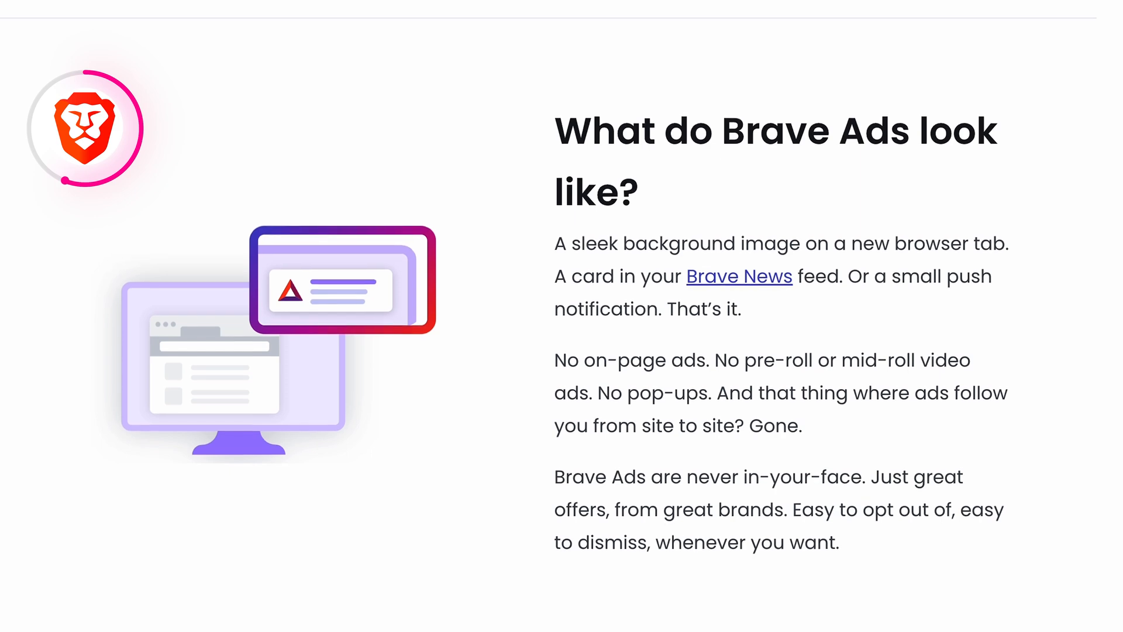
scroll("down", 3)
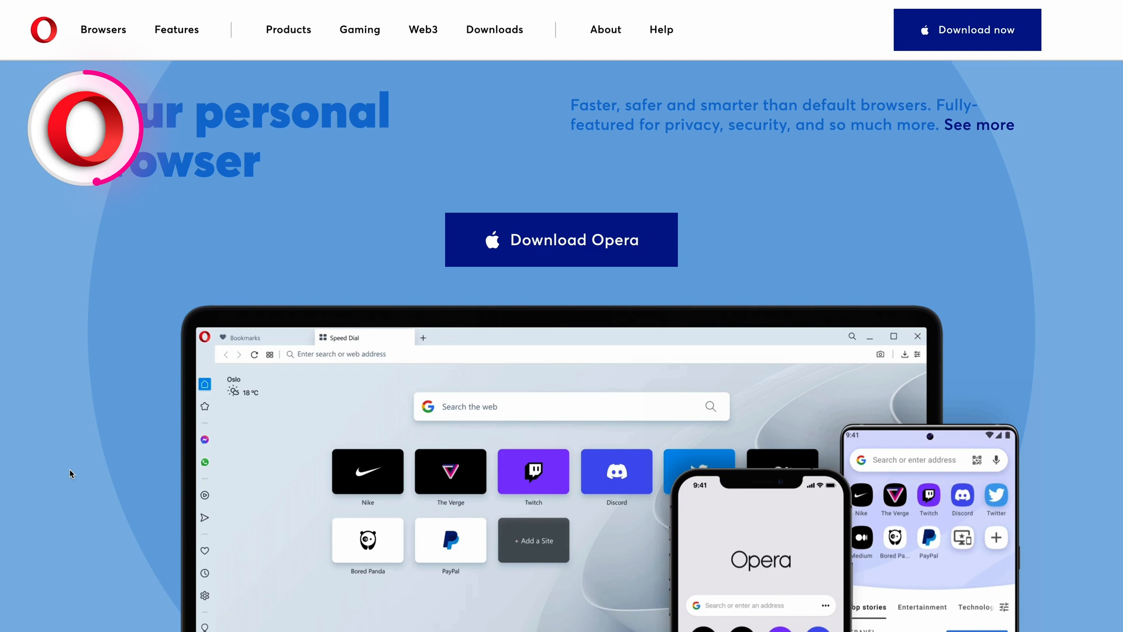
- Start a YouTube video in Opera and pop it into a floating player over a new Speed Dial tab
scroll("down", 3)
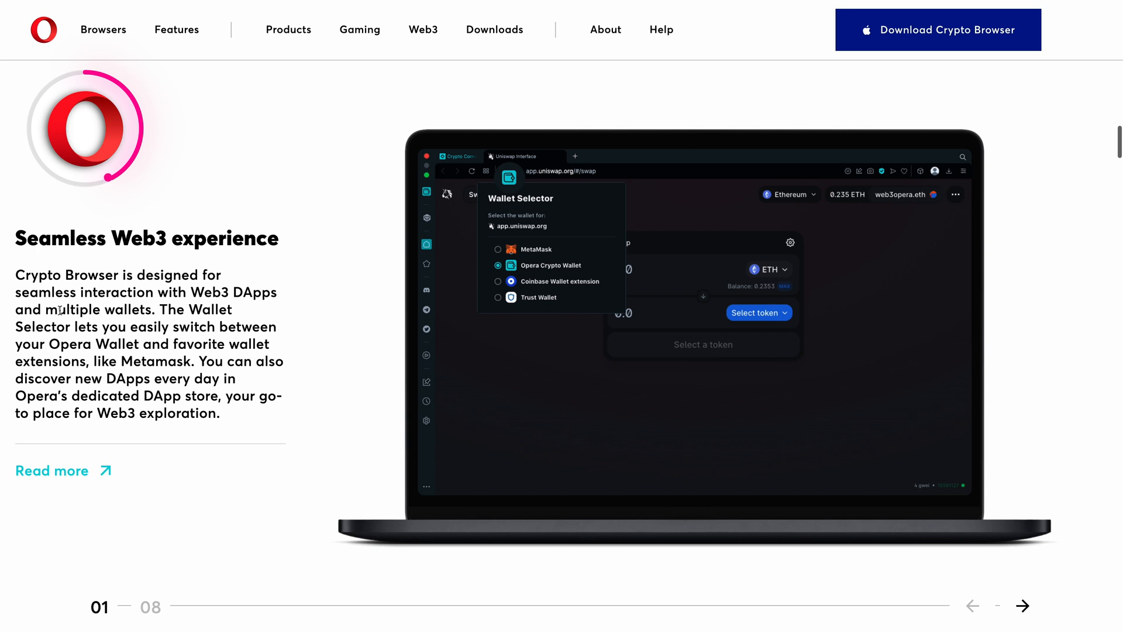
left_click(1022, 606)
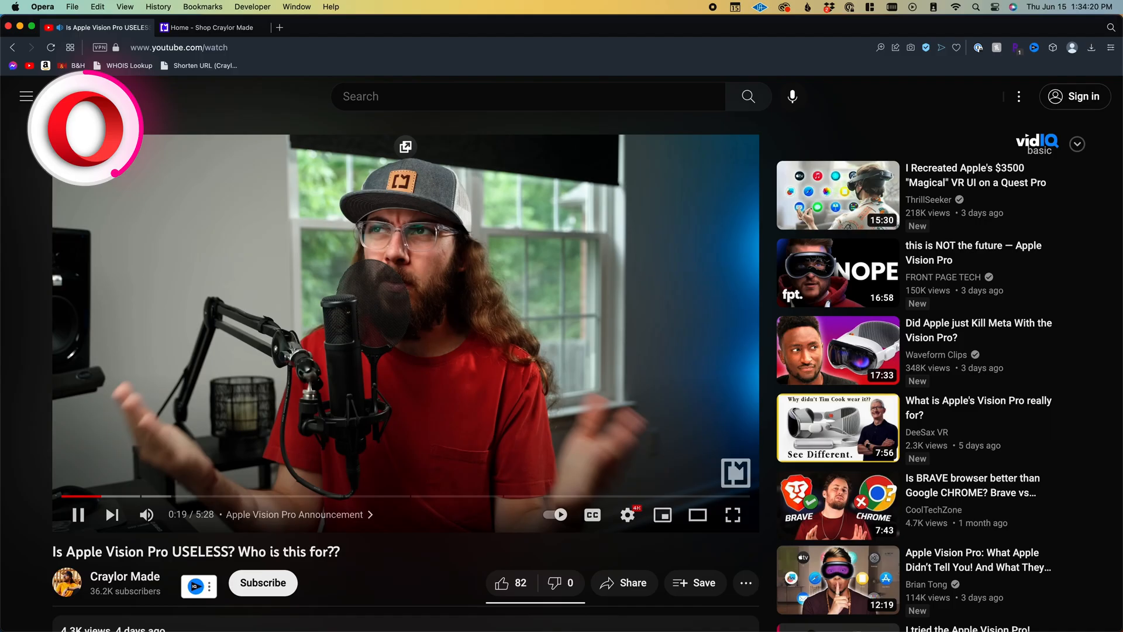
left_click(208, 27)
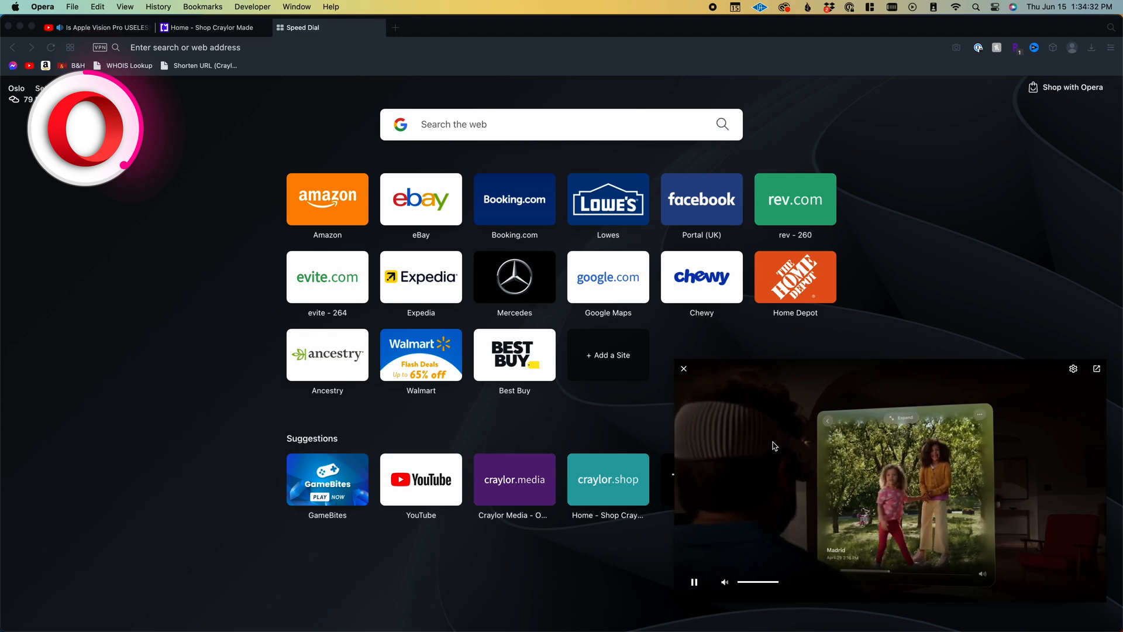
left_click(101, 27)
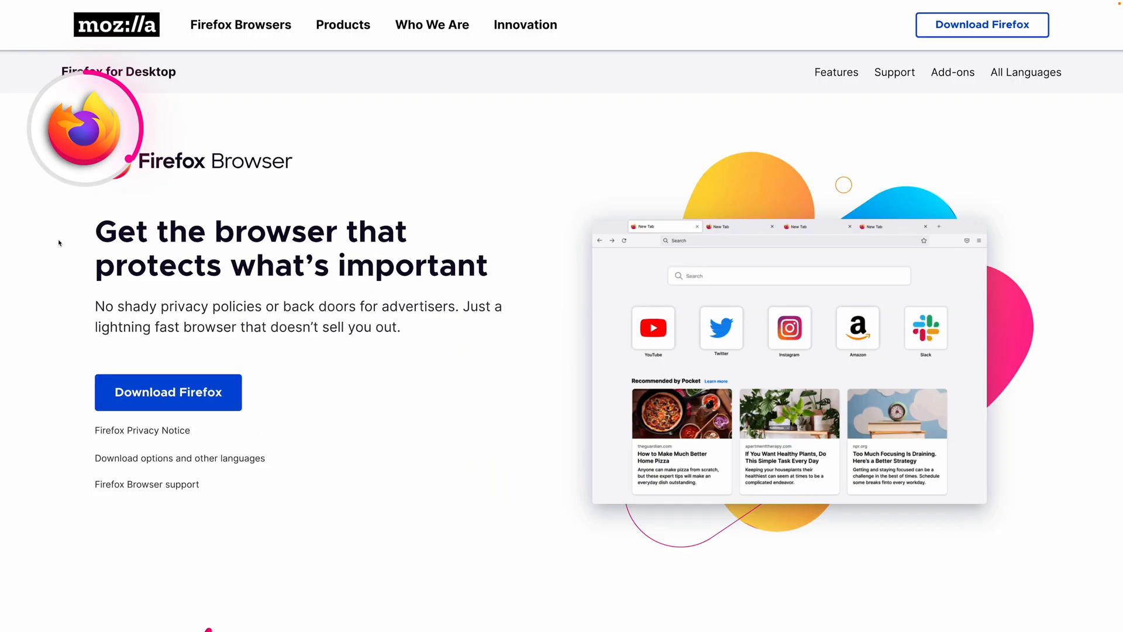
- Browse Firefox's add-ons page, then show about:profiles listing default-release and default profiles
scroll("down", 3)
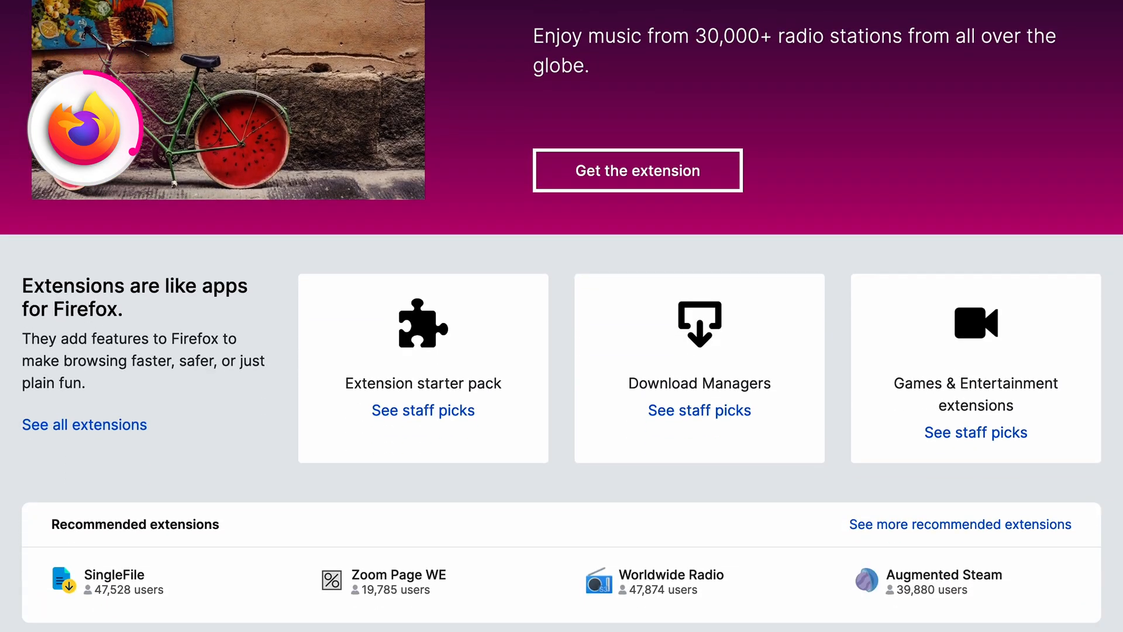
scroll("down", 3)
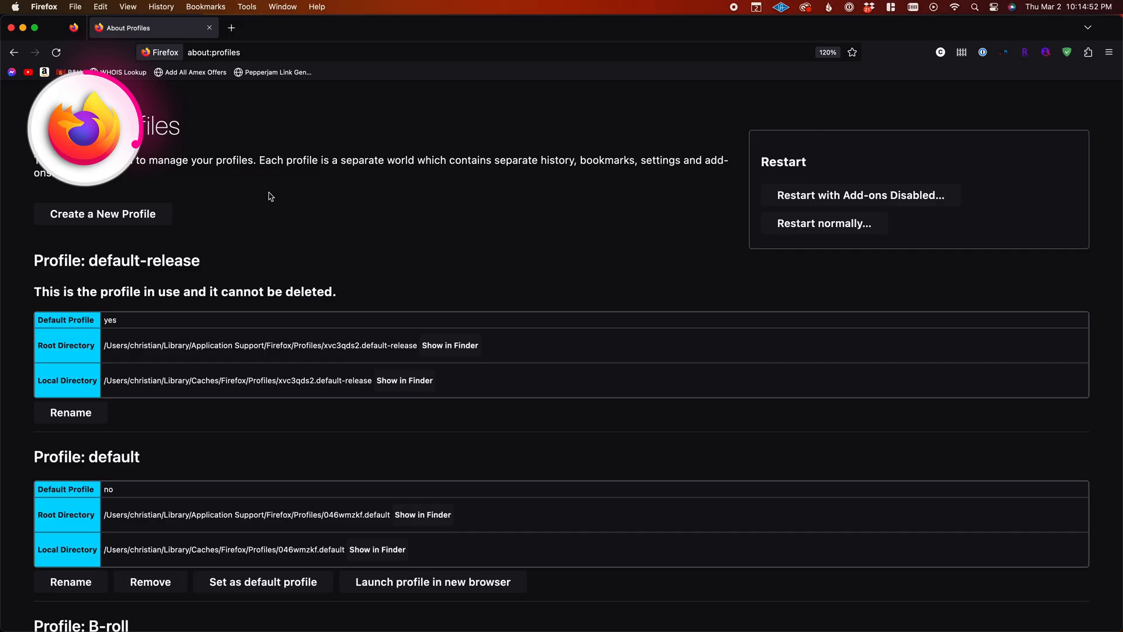
left_click(103, 213)
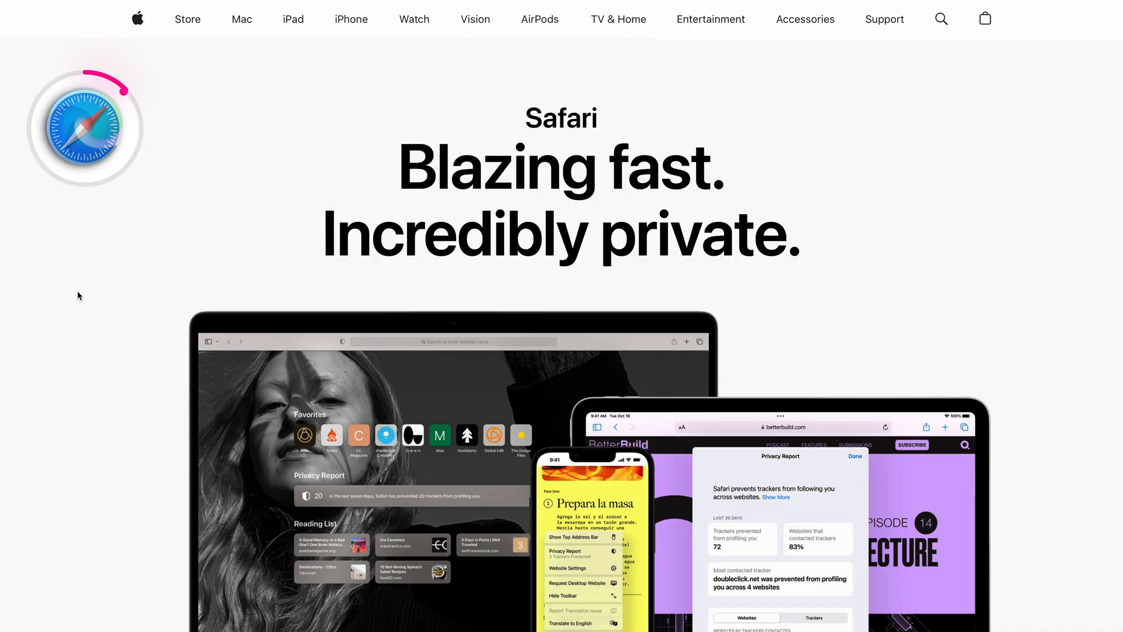
- View the Craylor Made hat listing, then scroll Apple's Safari page to Surf safe and sound
scroll("down", 3)
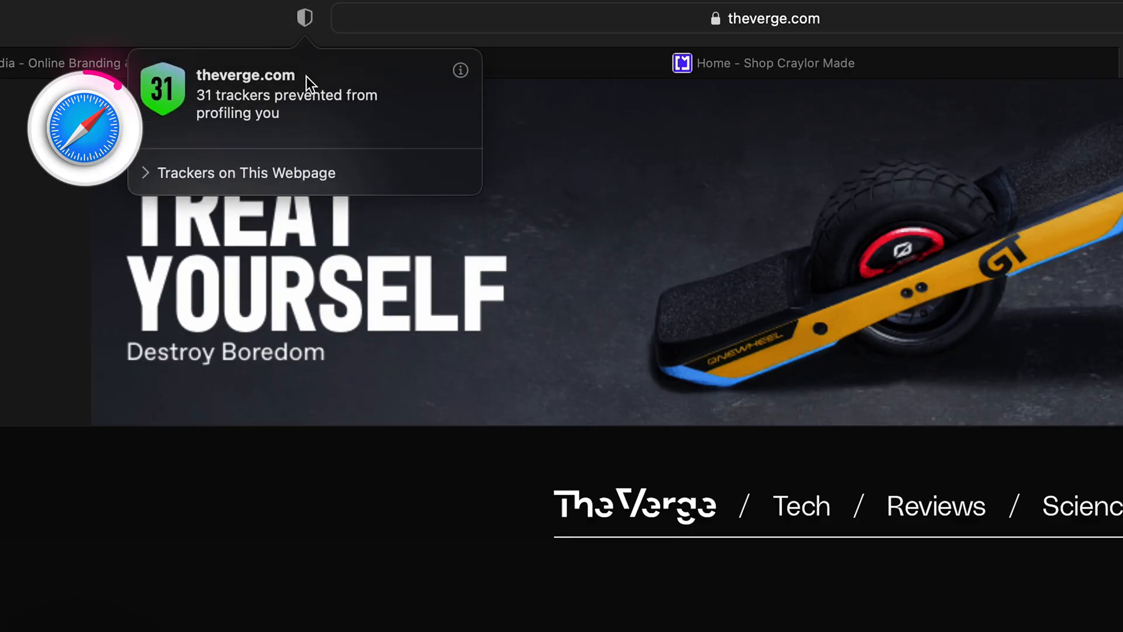
left_click(245, 173)
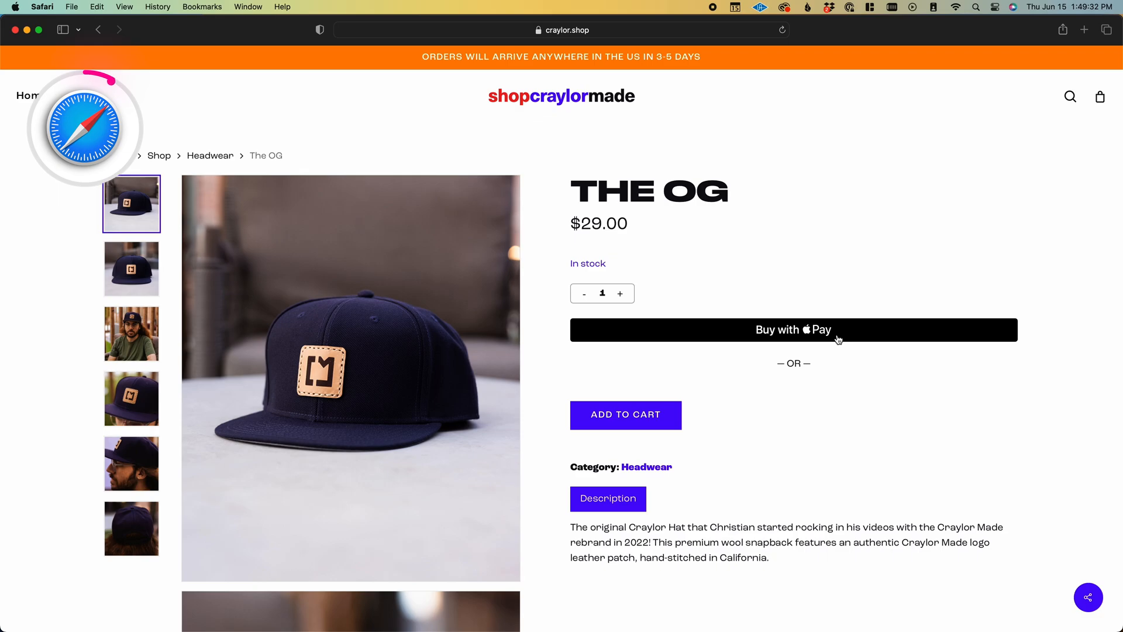
left_click(793, 330)
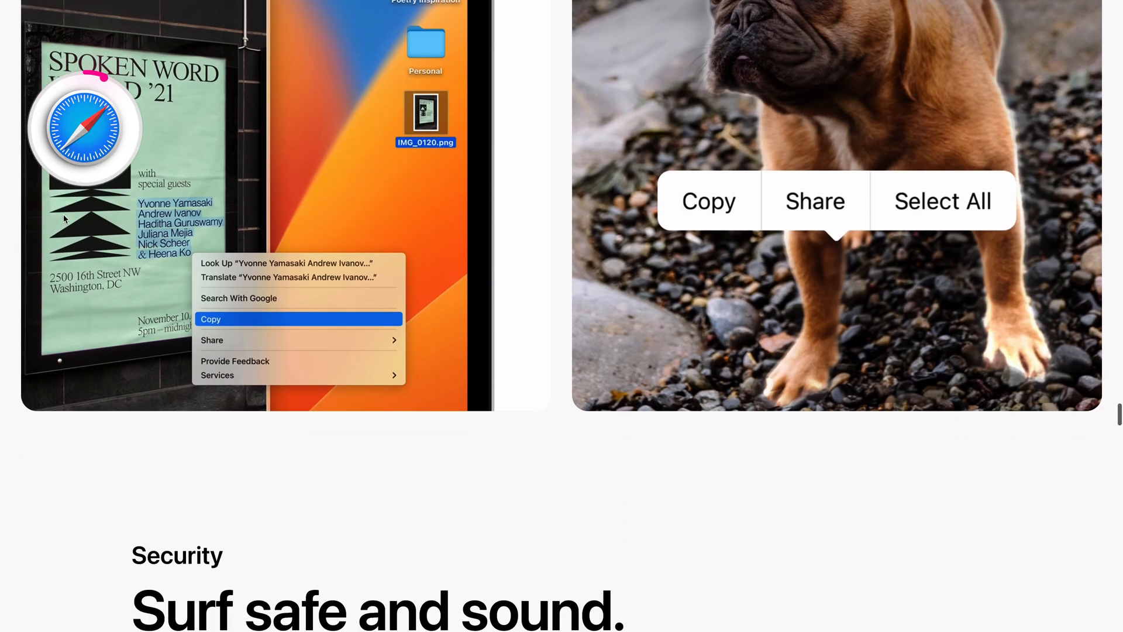
scroll("down", 3)
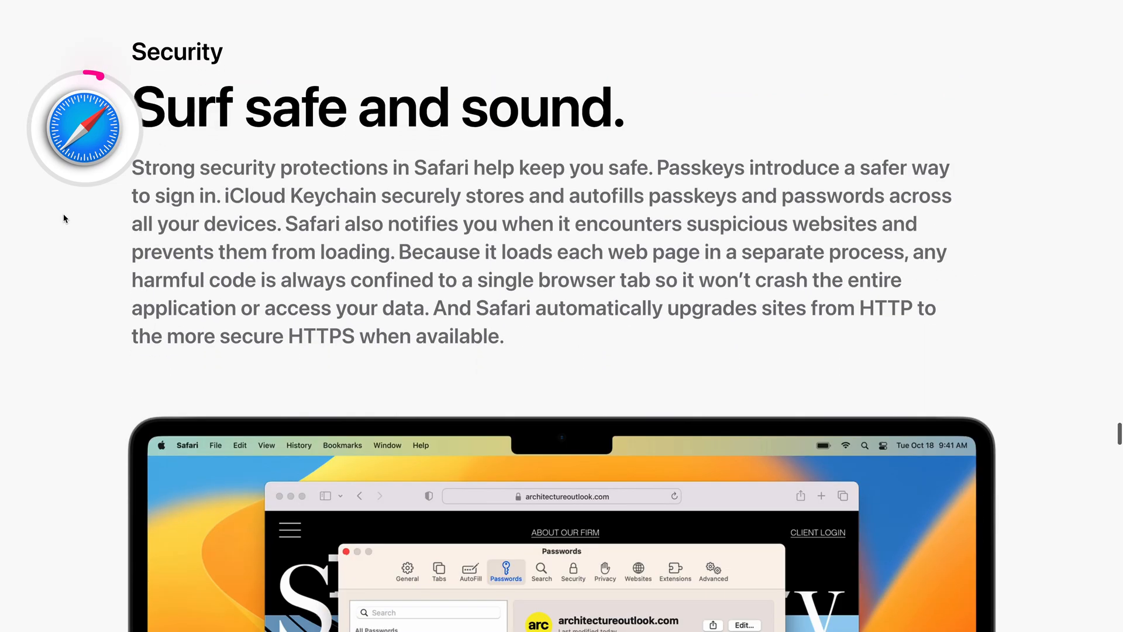
scroll("down", 3)
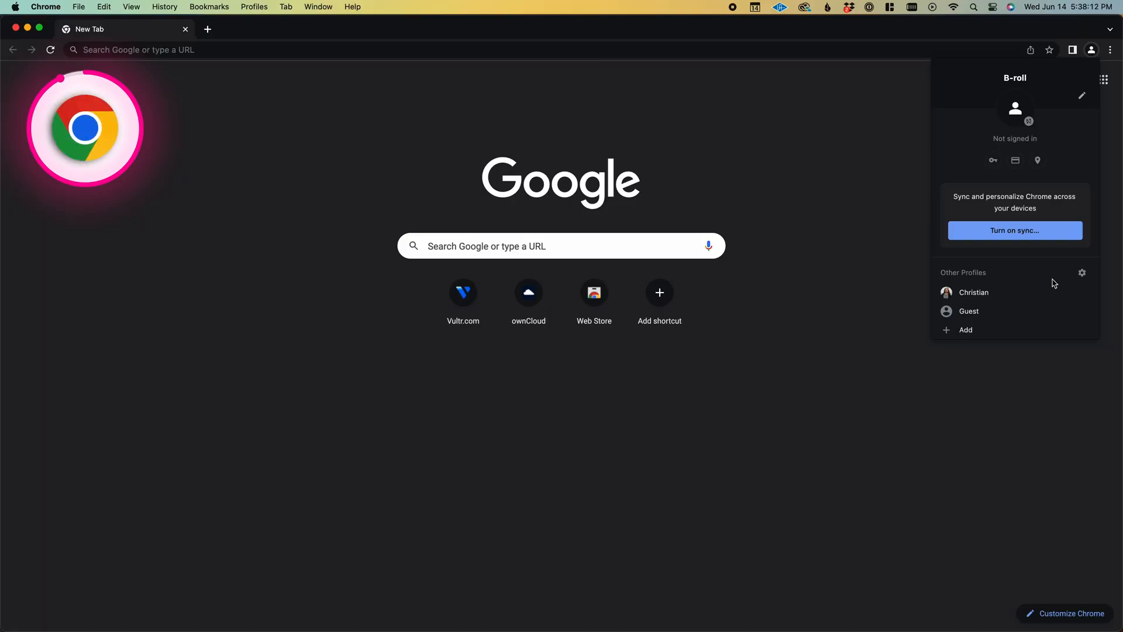
- Scroll Brave's advanced privacy page to the expanded Chromium customizations accordion
left_click(974, 292)
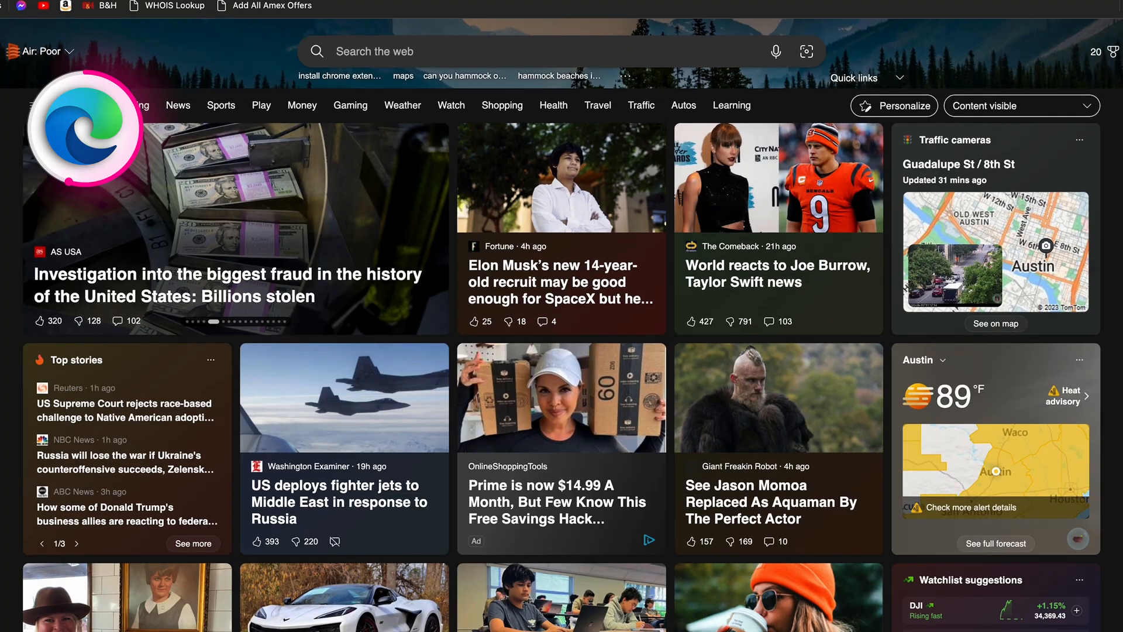
scroll("down", 3)
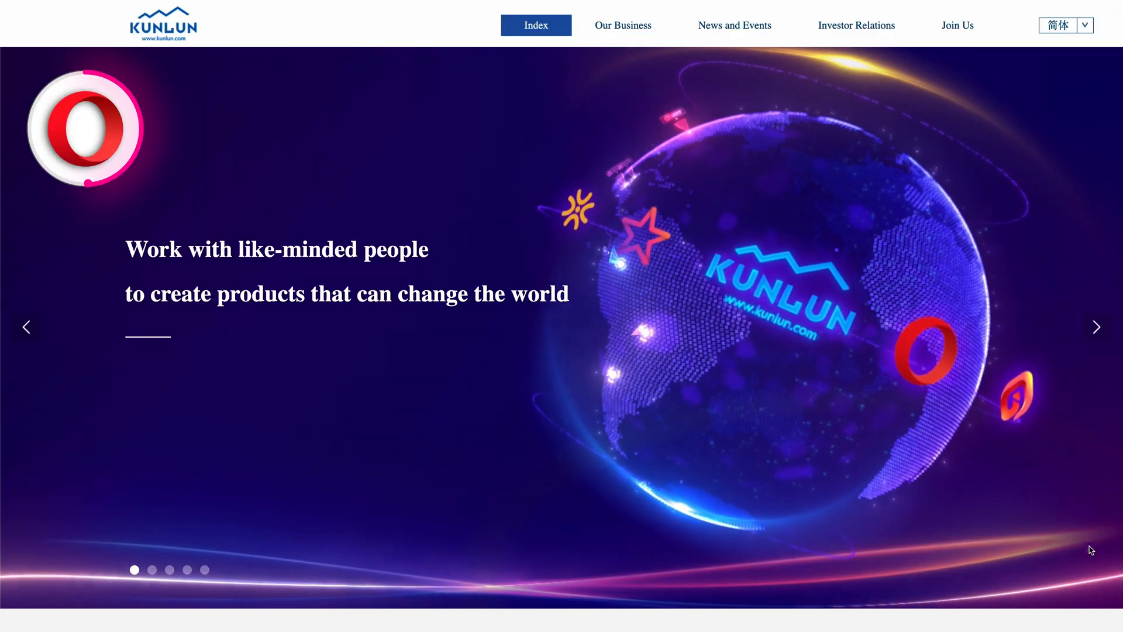
left_click(1096, 326)
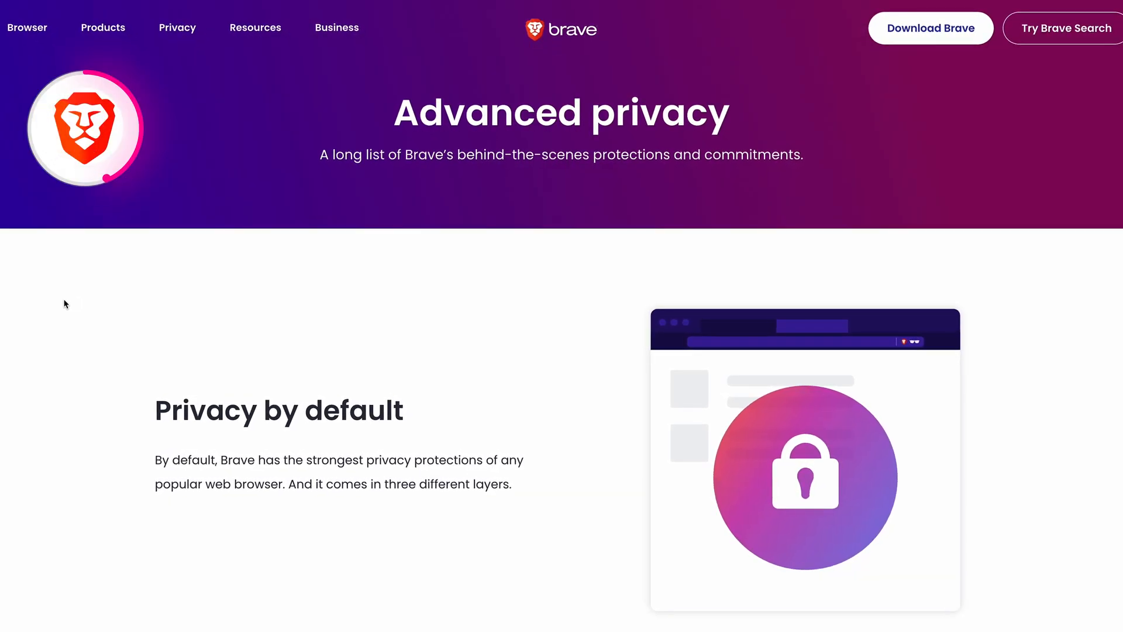
scroll("down", 3)
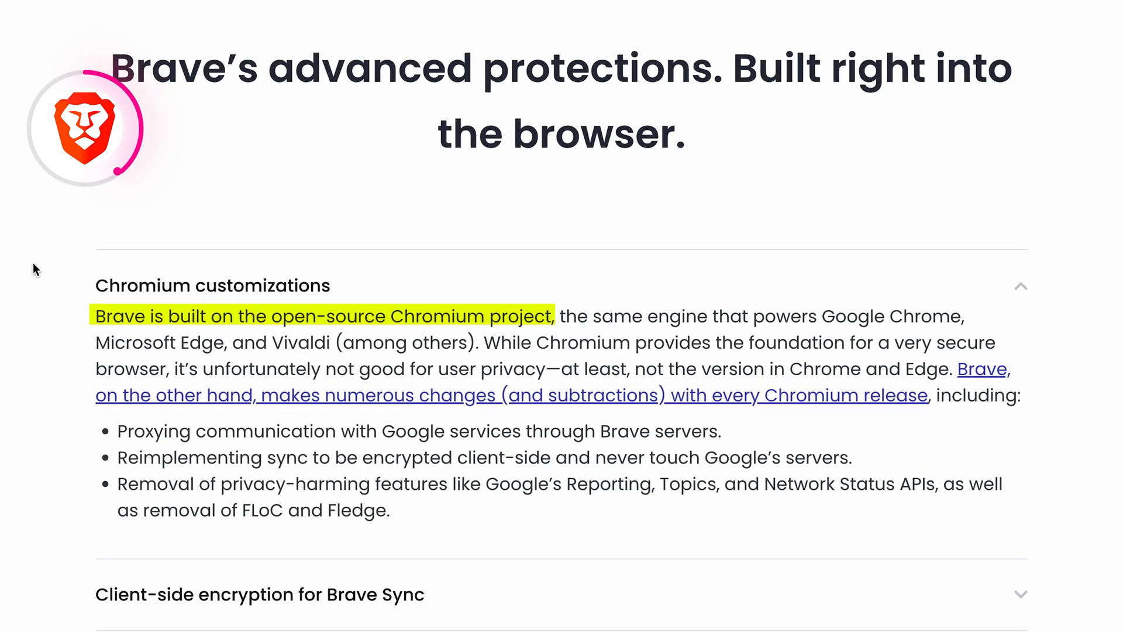
- Switch Safari to the Craylor Media site, then scroll to Mozilla's Pledge for a Healthy Internet
left_click(657, 31)
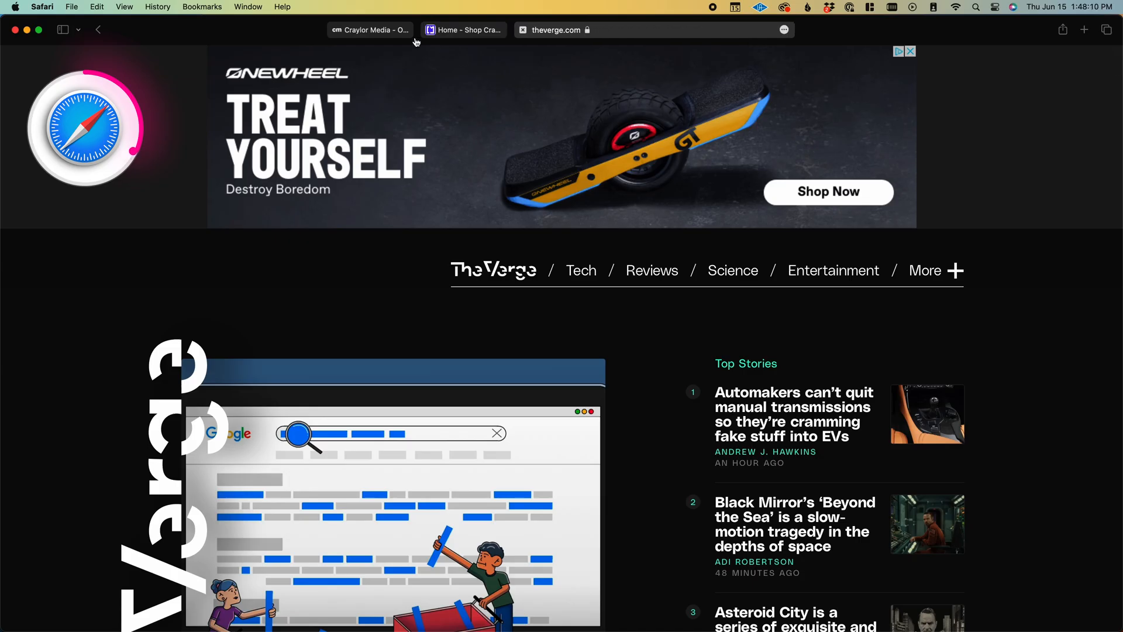
left_click(370, 30)
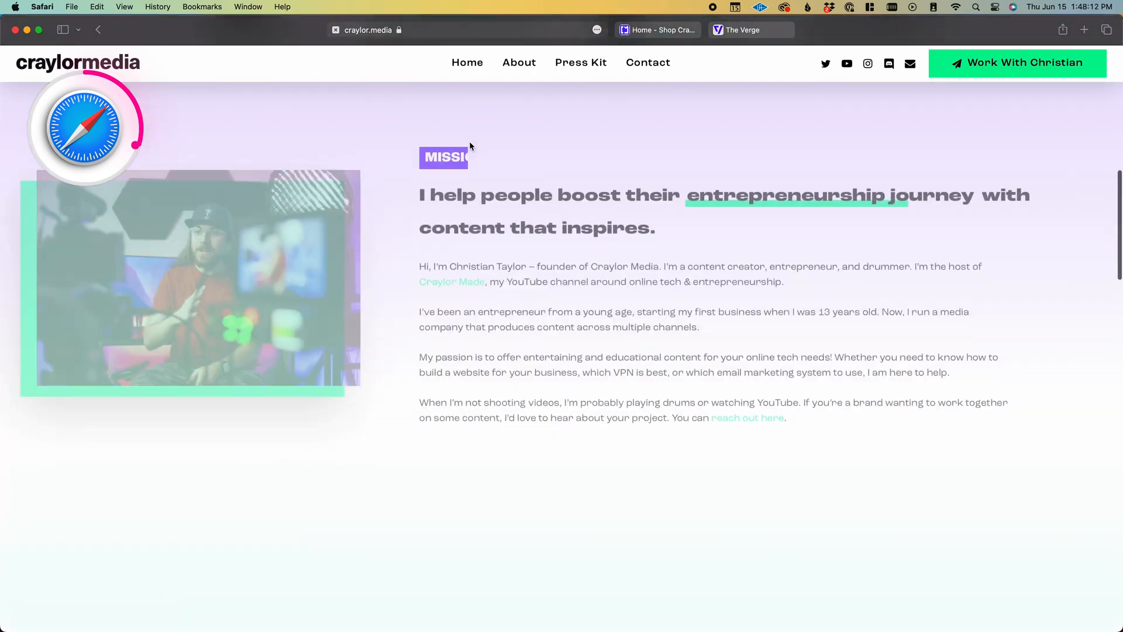
scroll("down", 3)
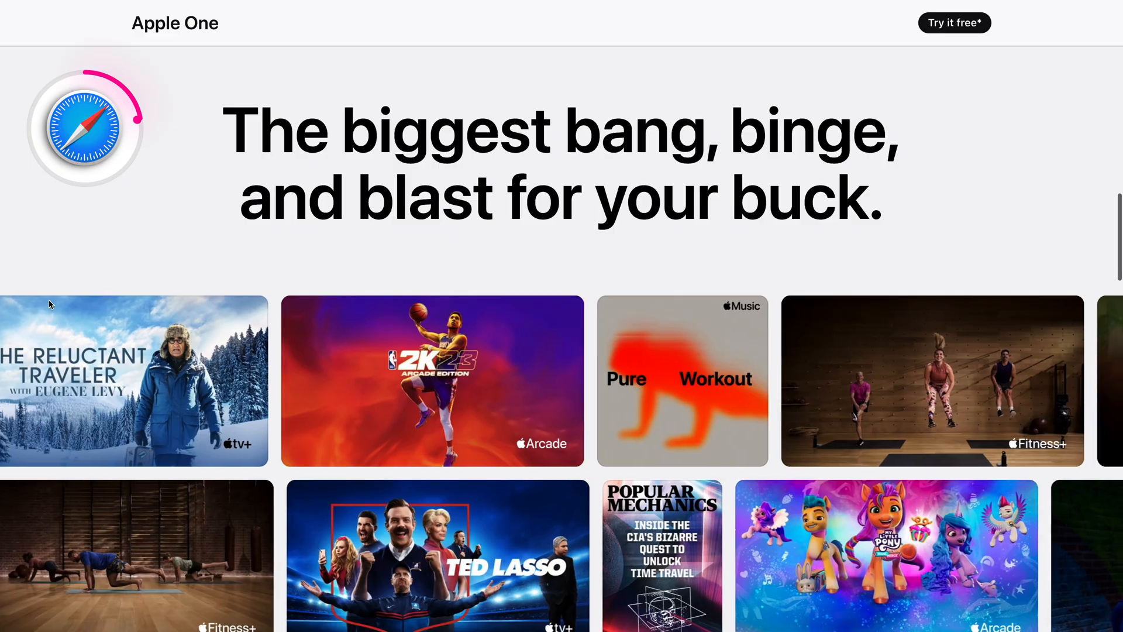
scroll("down", 3)
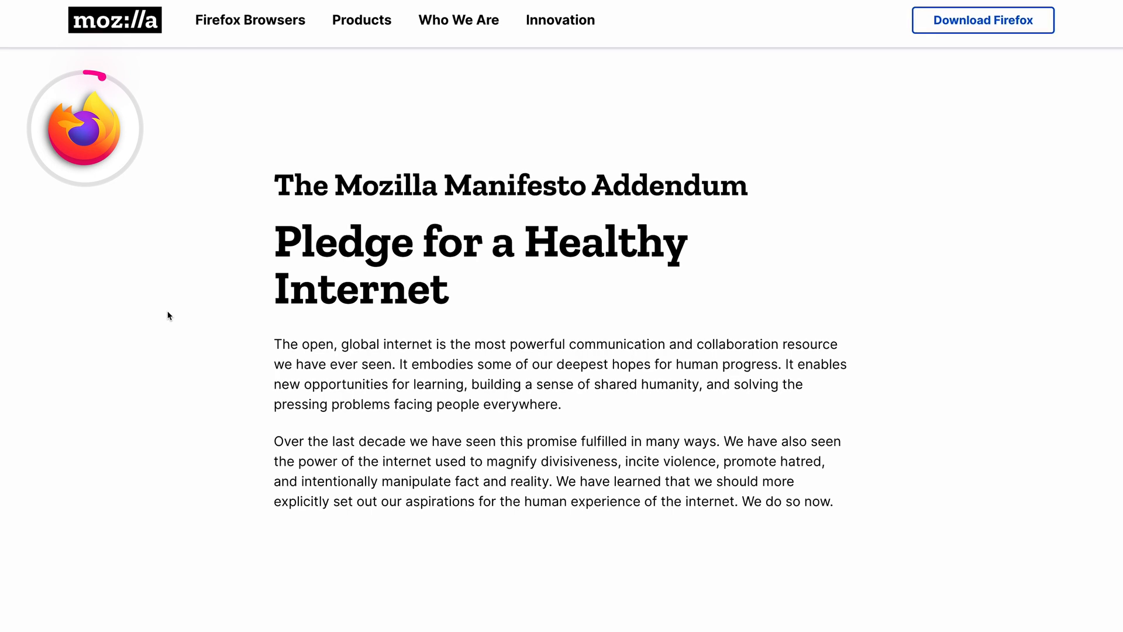
scroll("down", 3)
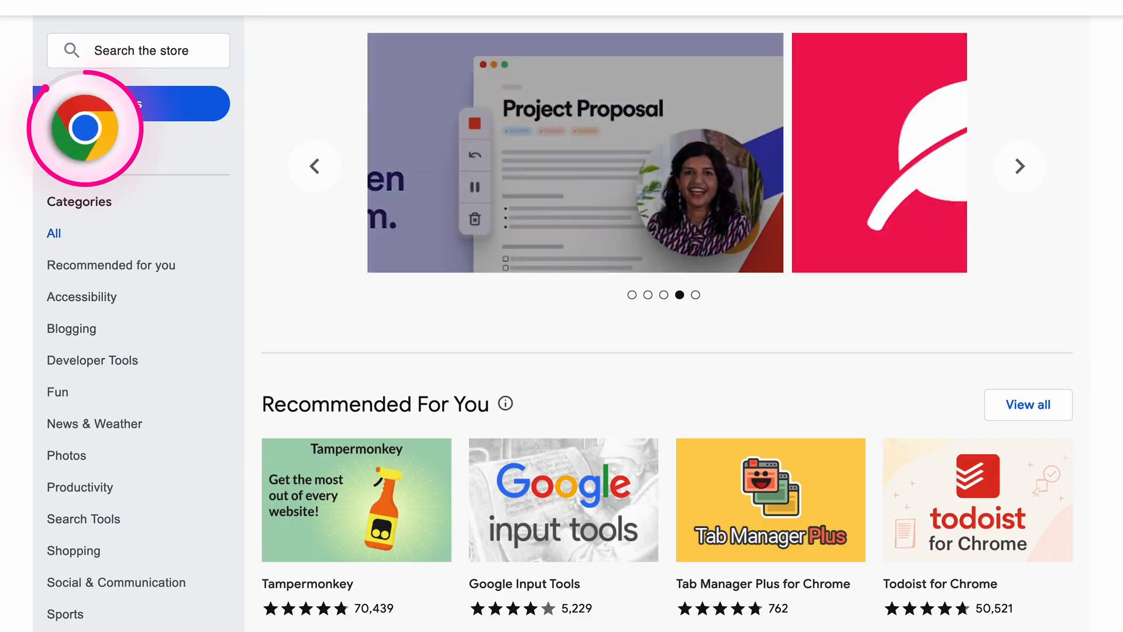
- Browse down the App Store page and enter the Safari Extensions collection of top free apps
scroll("down", 3)
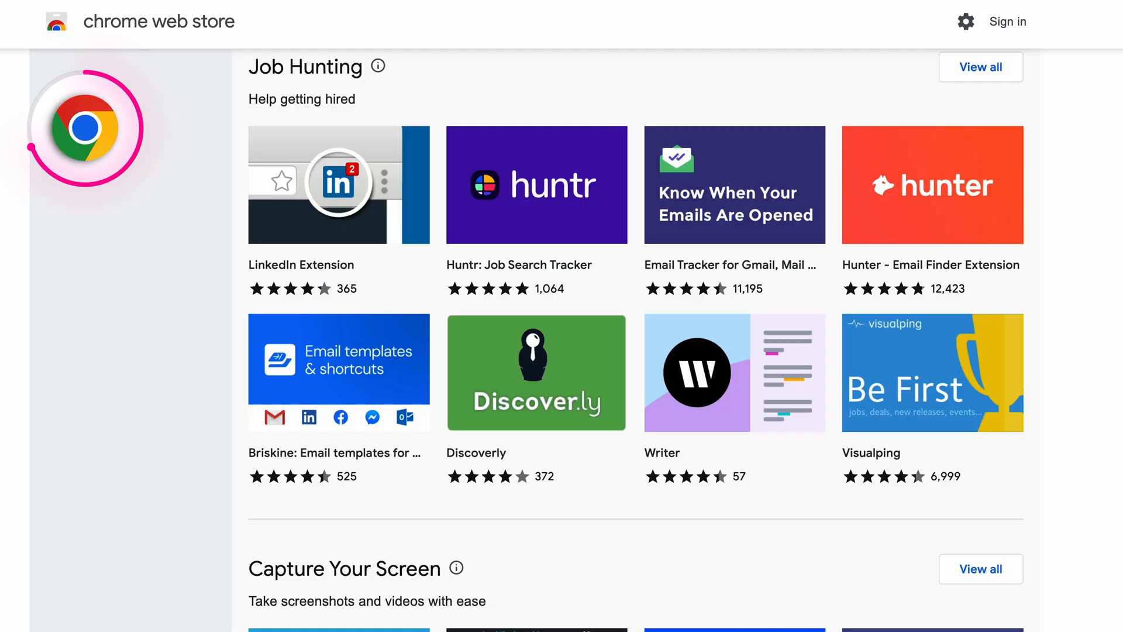
scroll("down", 3)
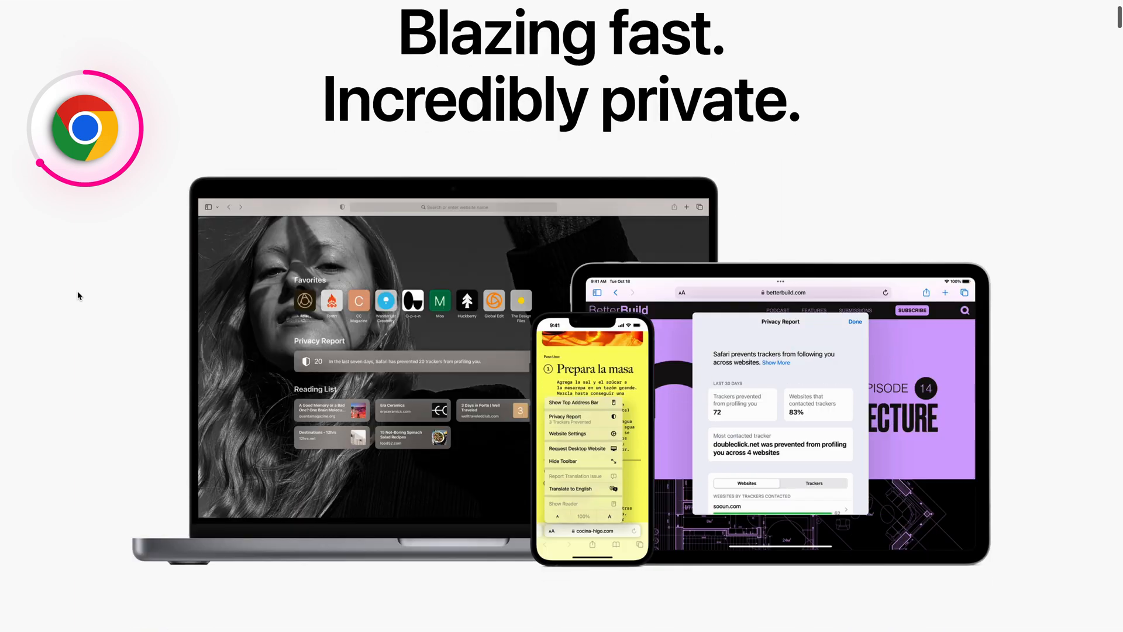
scroll("down", 3)
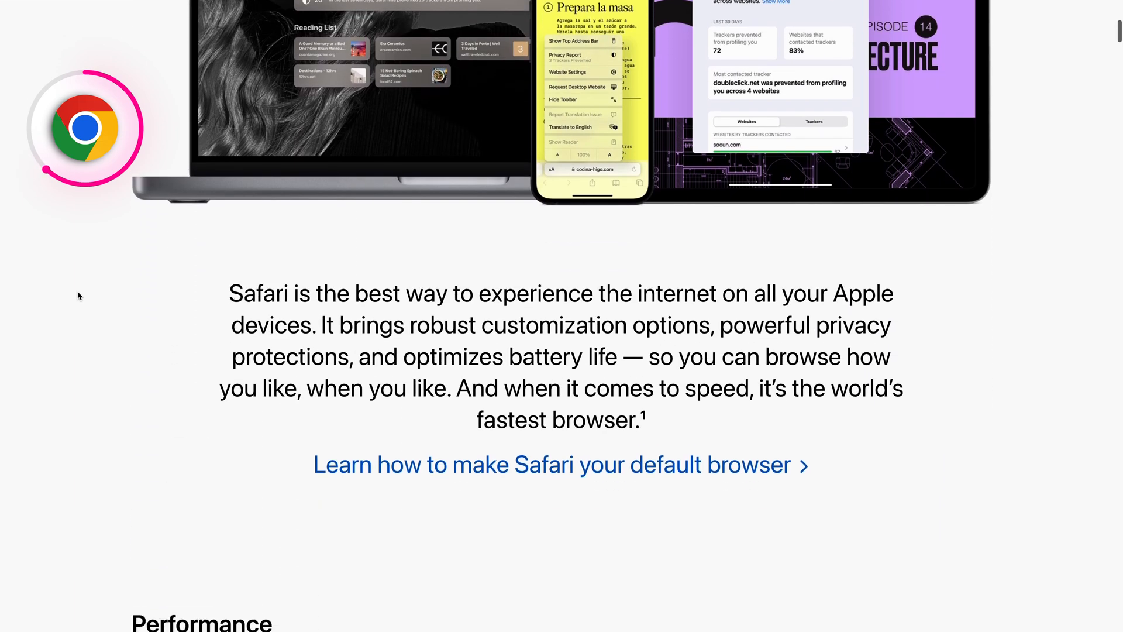
scroll("down", 3)
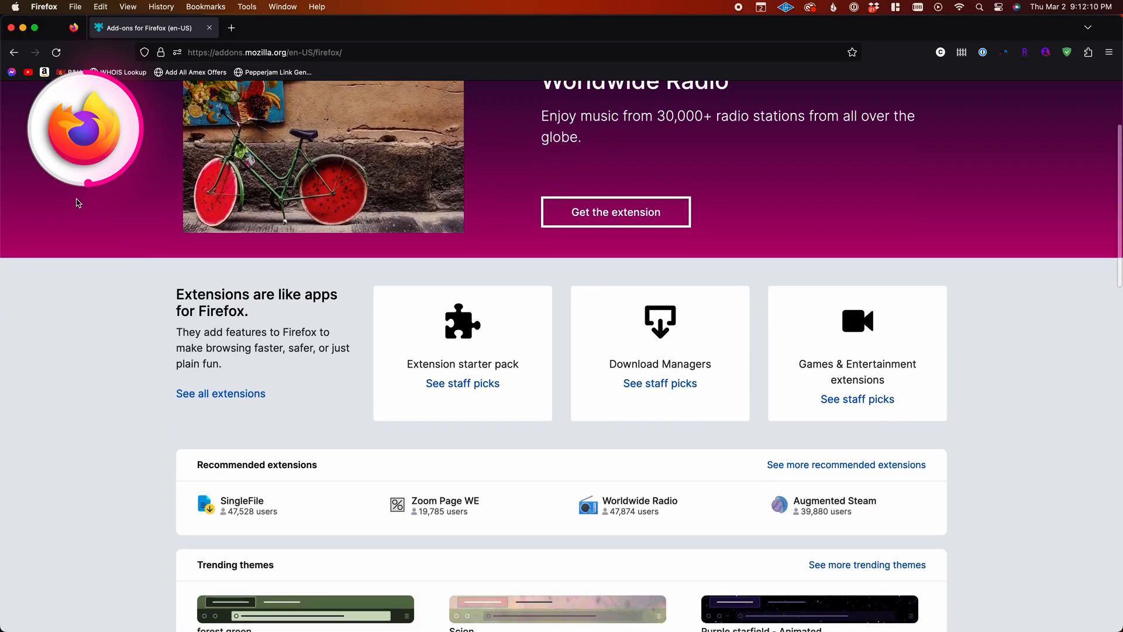
scroll("down", 3)
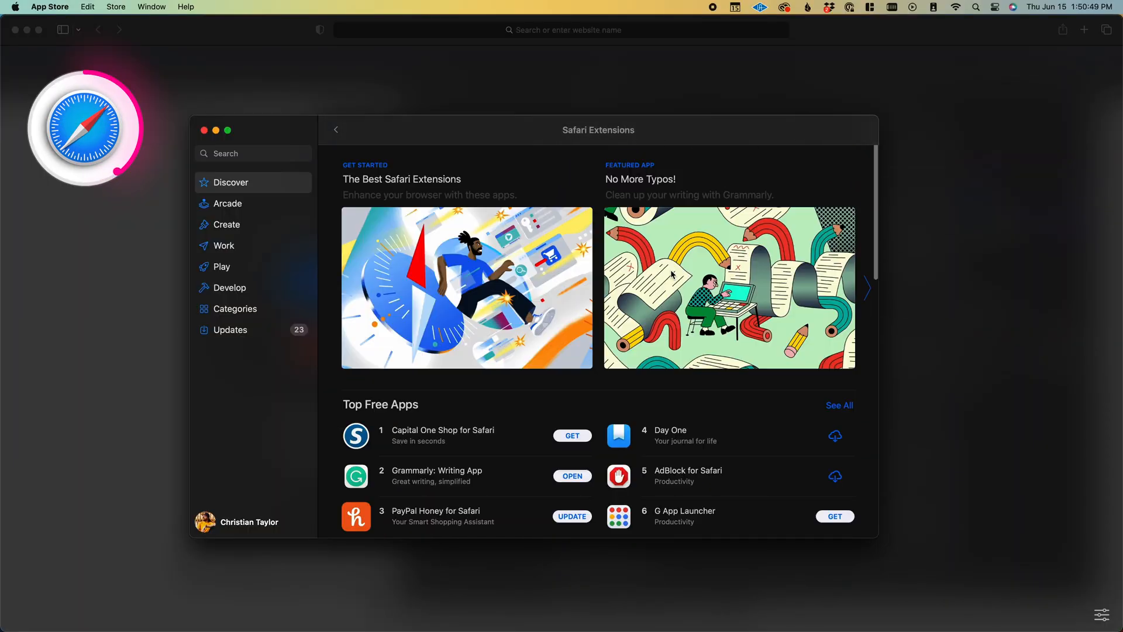
left_click(728, 288)
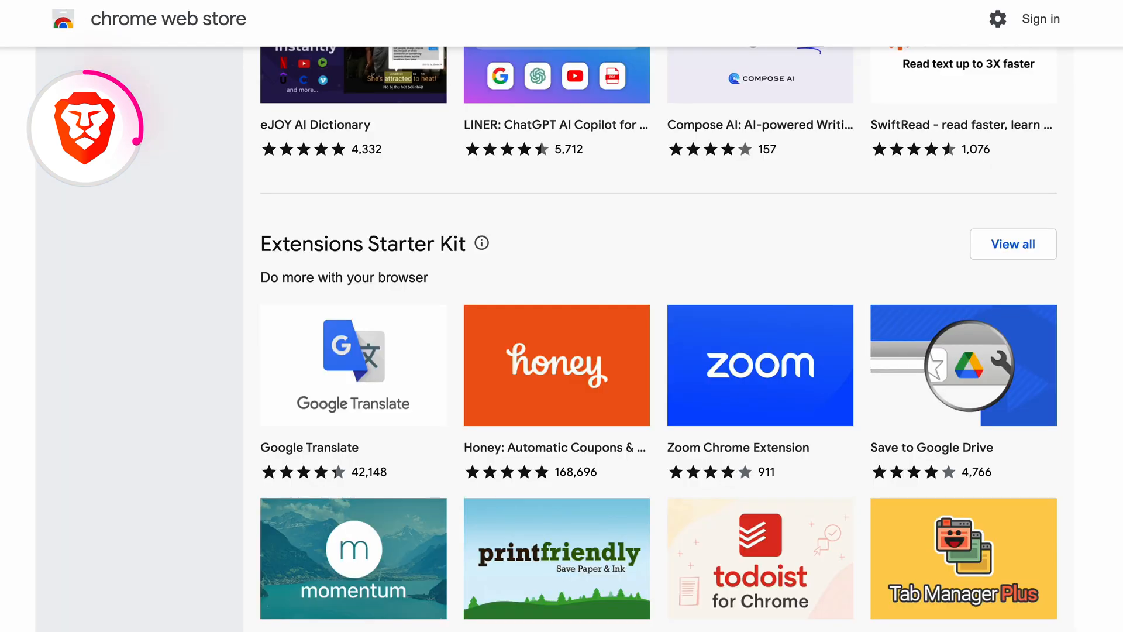
- Reach Brave's extensions list showing each installed extension card with its toggle
scroll("down", 3)
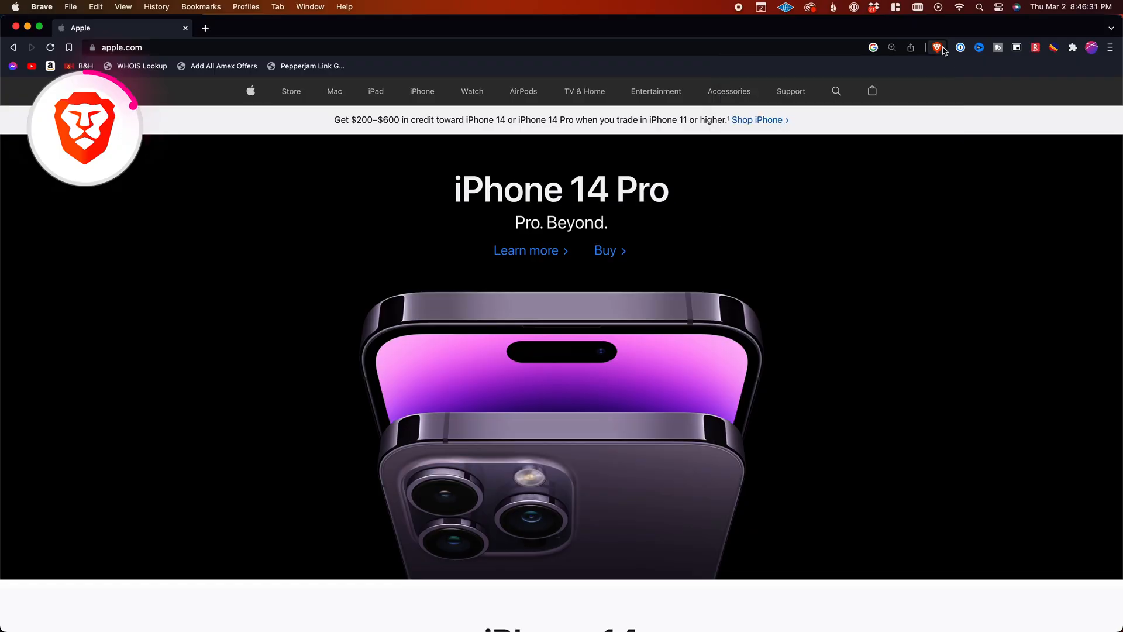
left_click(978, 46)
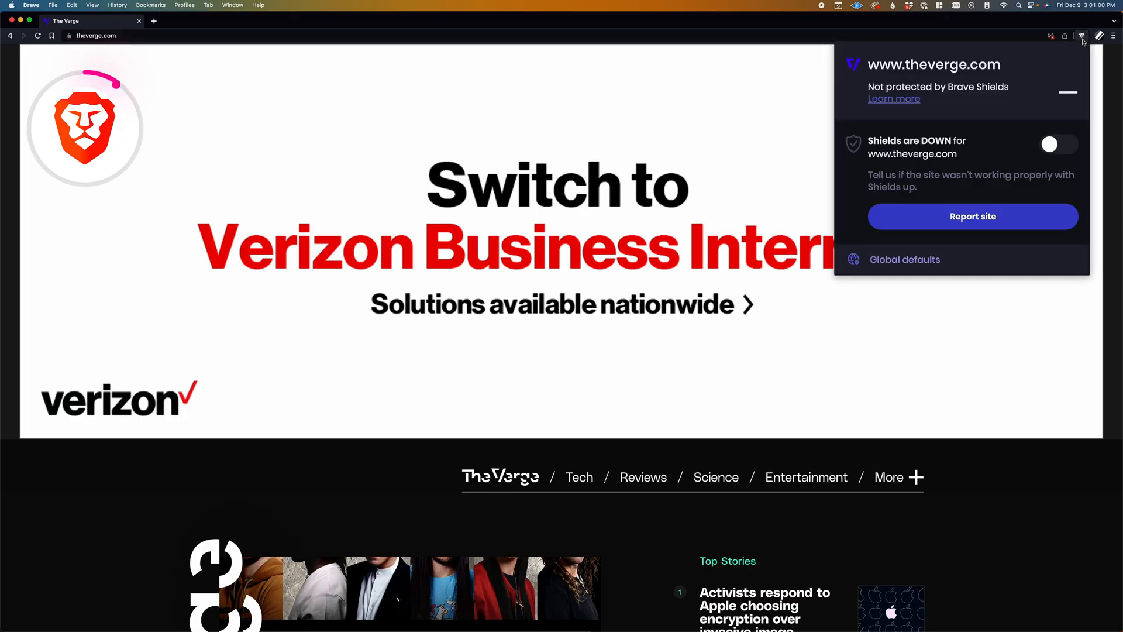
left_click(1059, 144)
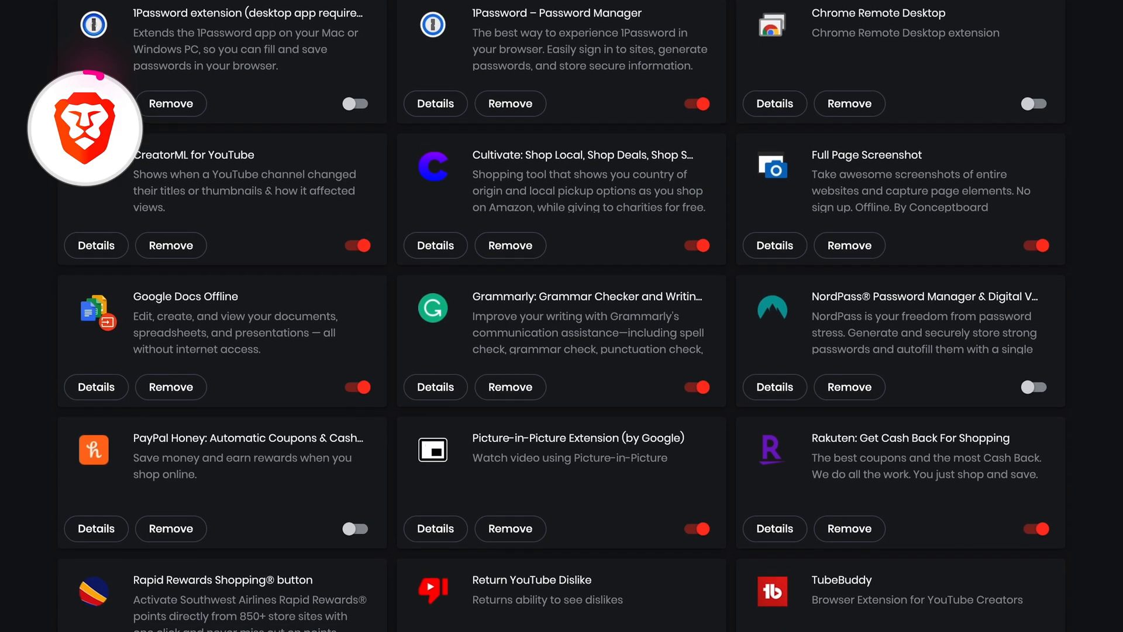
scroll("down", 3)
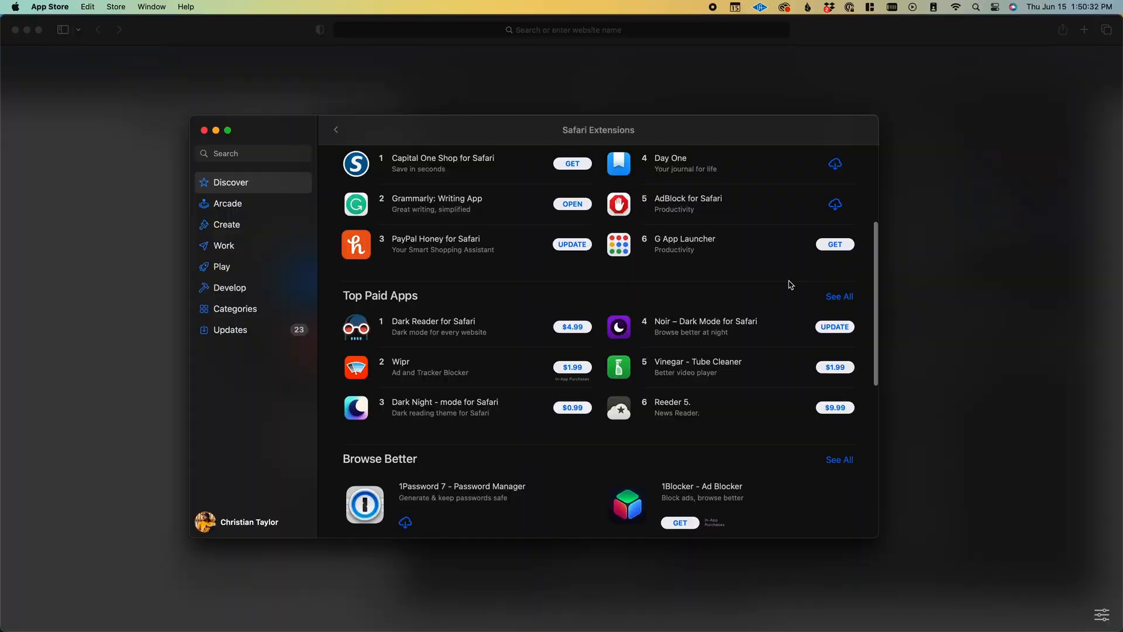
- From Amazon's Home Office Products deals, reach the Ergonomic Laptop Stand product page
scroll("down", 3)
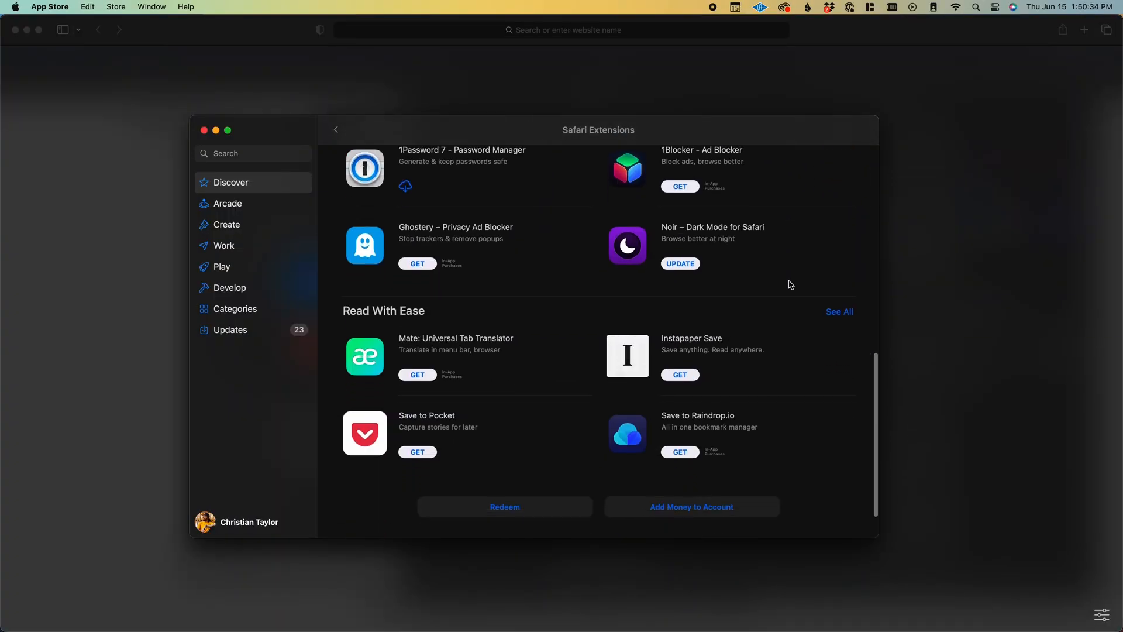
left_click(627, 246)
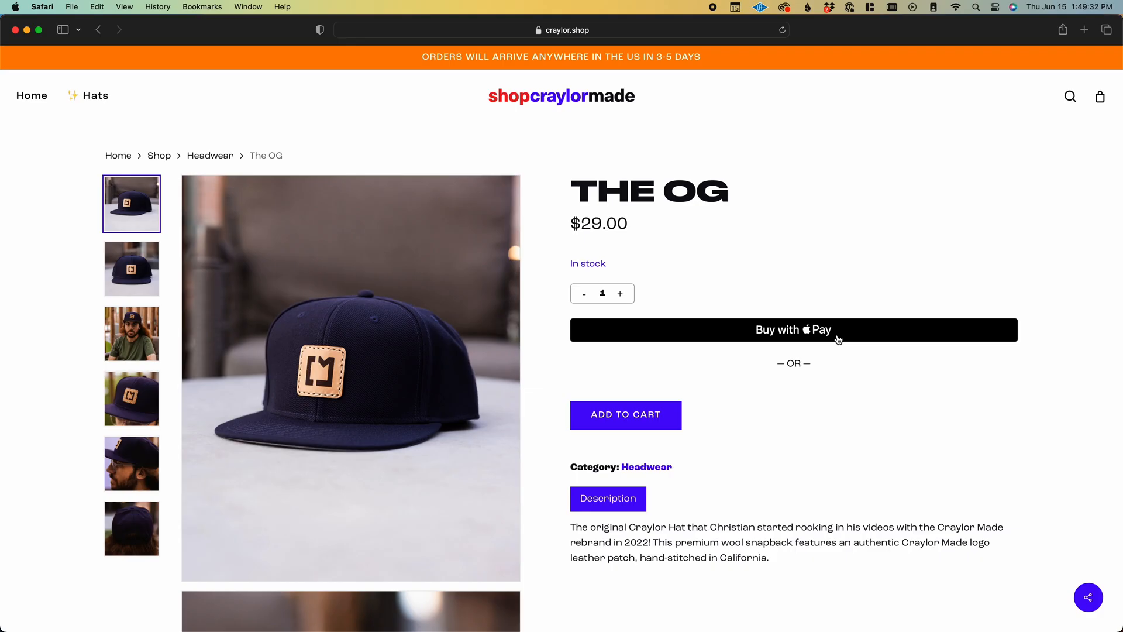
left_click(793, 330)
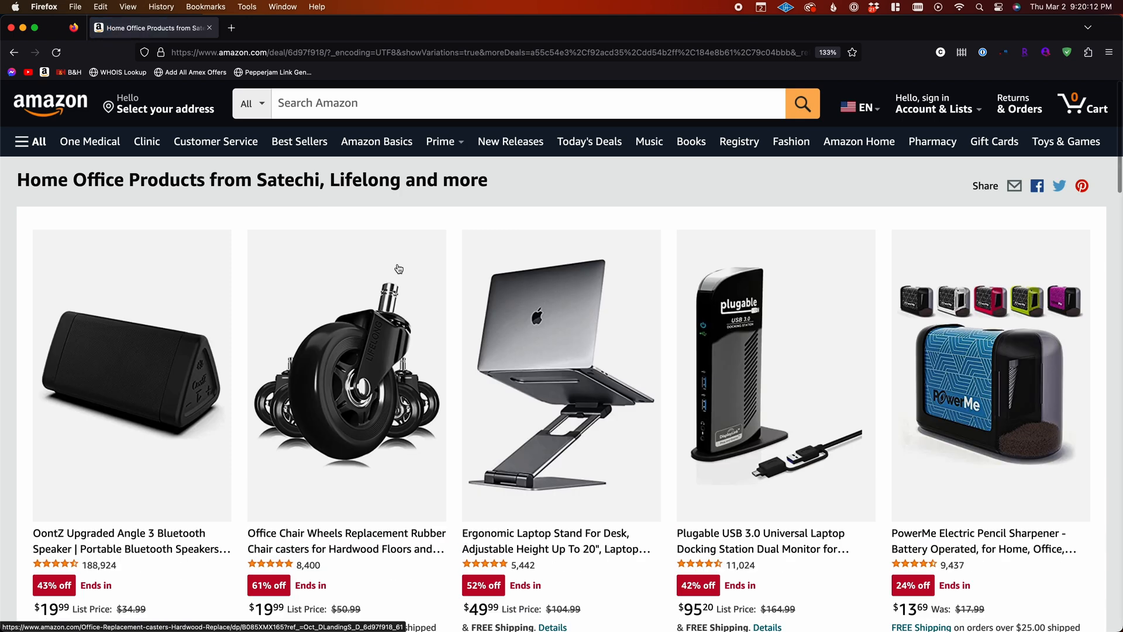
left_click(560, 375)
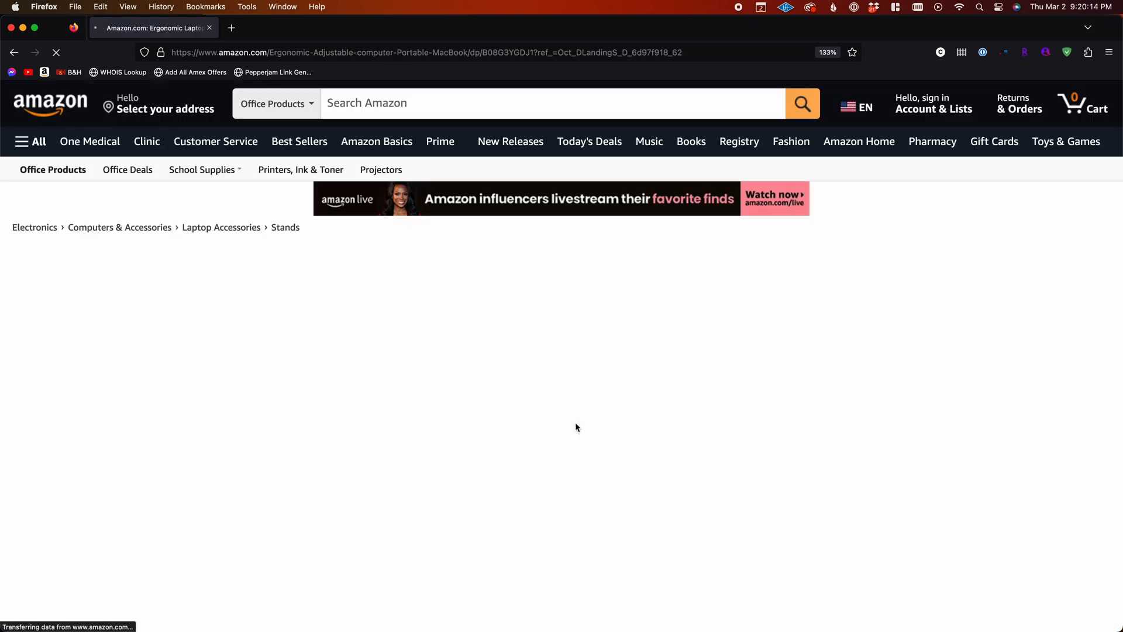